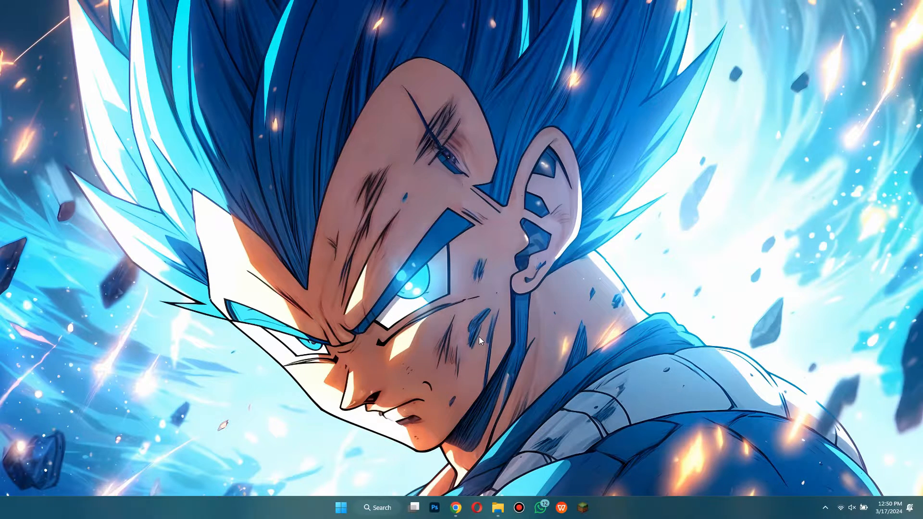
# Step: Bring up the Chrome window from the taskbar, showing the YouTube home feed
pyautogui.click(456, 508)
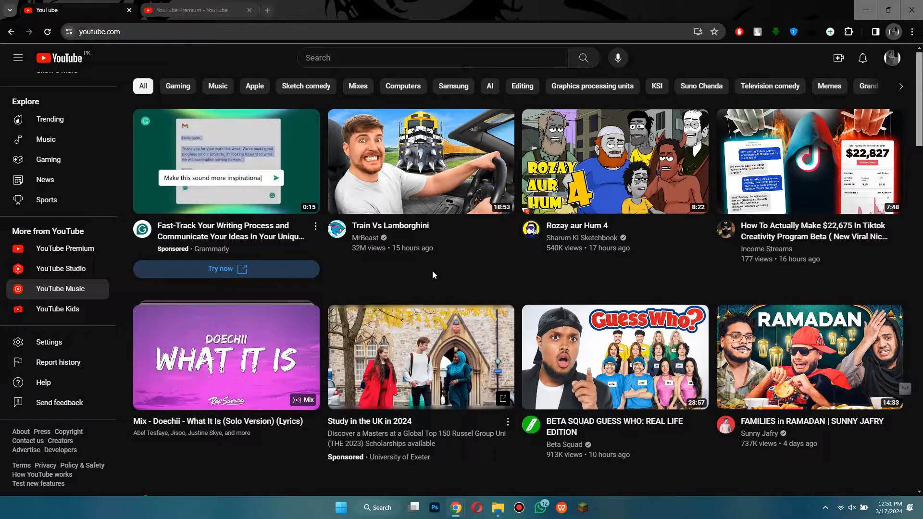
pyautogui.scroll(-3)
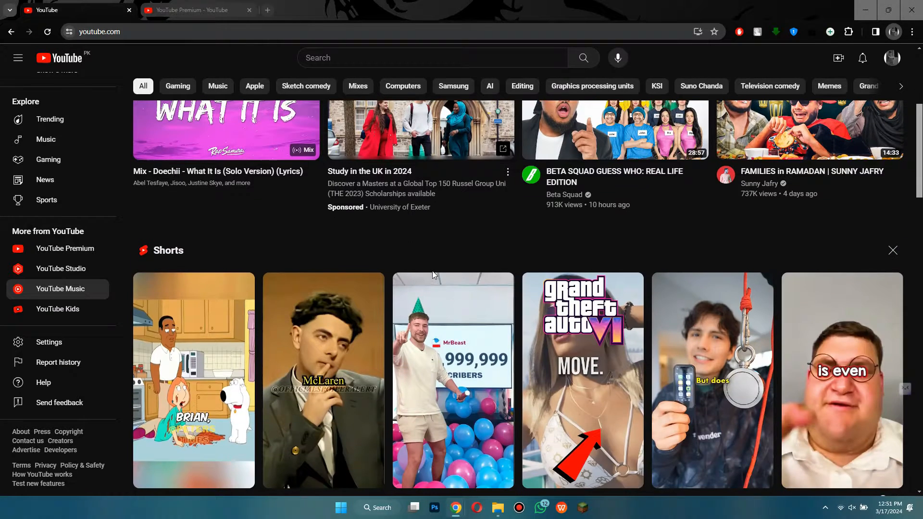
pyautogui.scroll(-3)
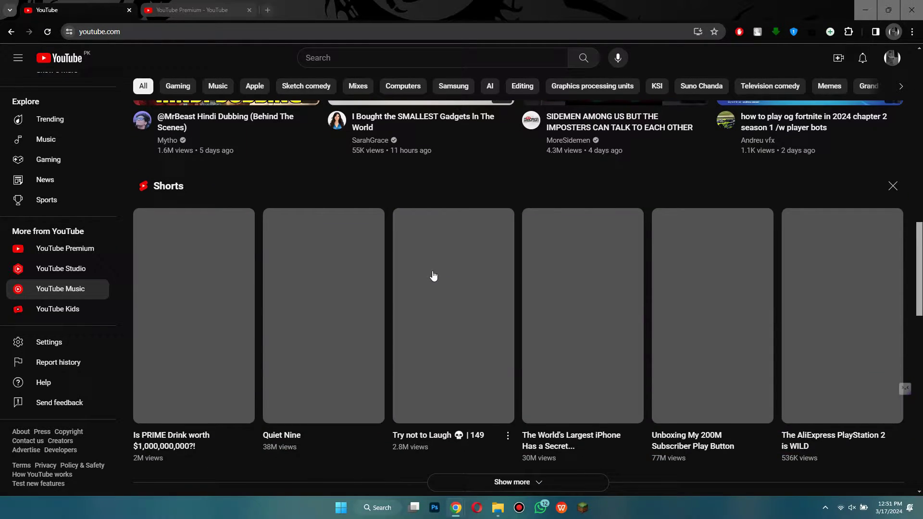
pyautogui.scroll(-3)
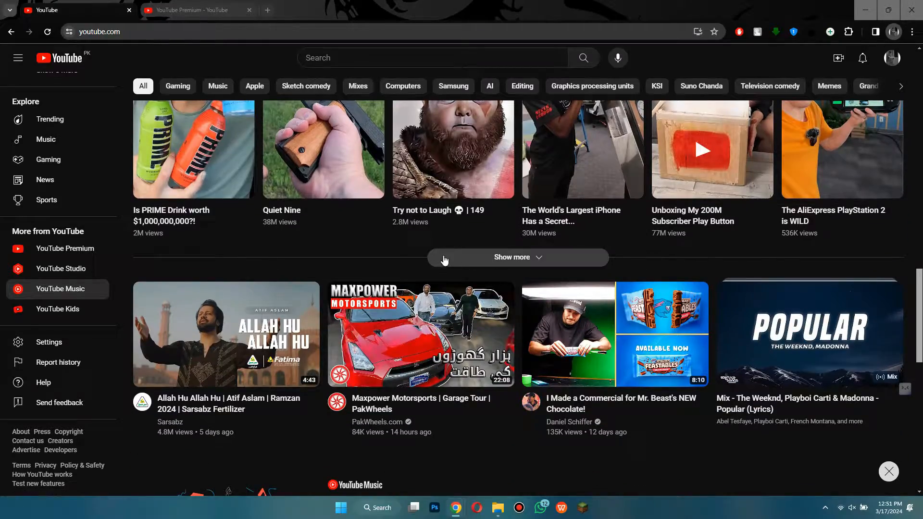
pyautogui.scroll(-3)
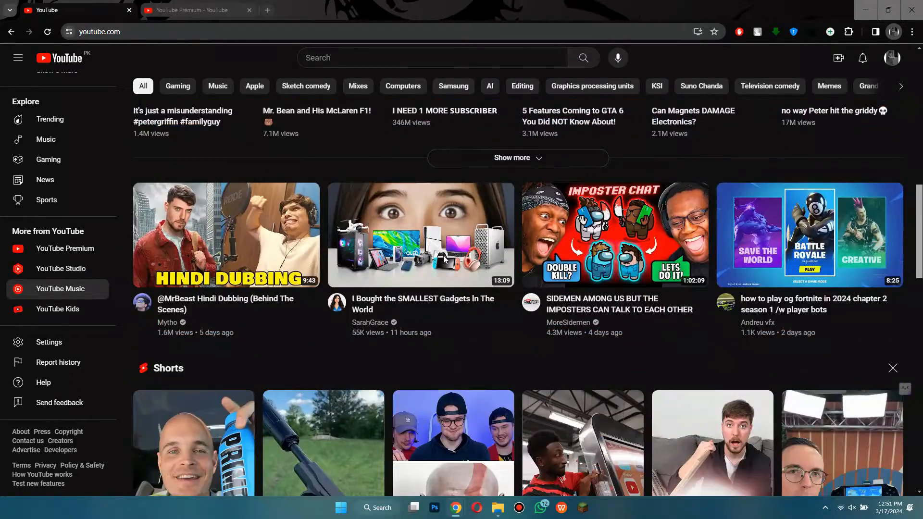
pyautogui.scroll(-3)
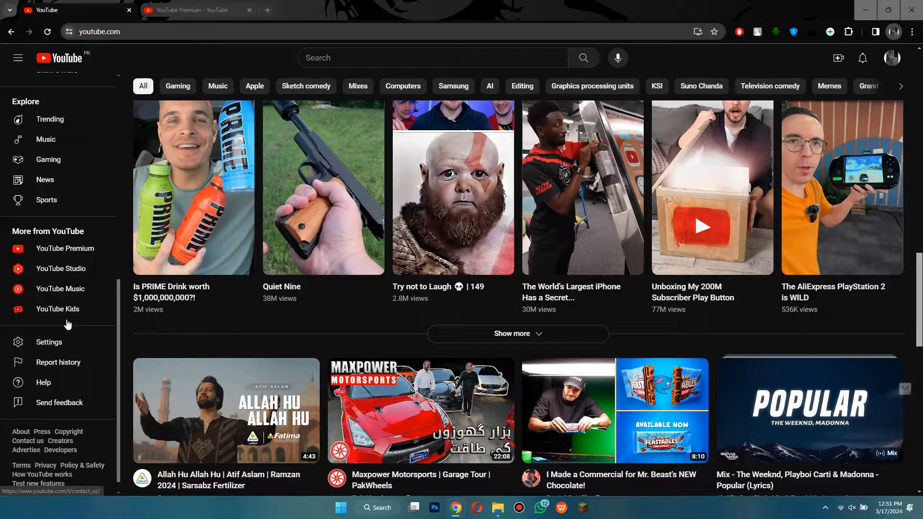
pyautogui.scroll(-3)
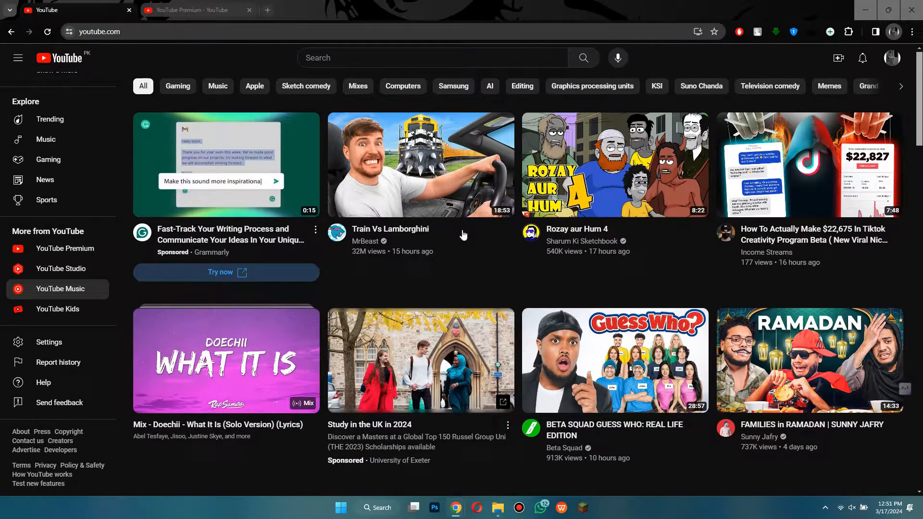
pyautogui.moveTo(436, 287)
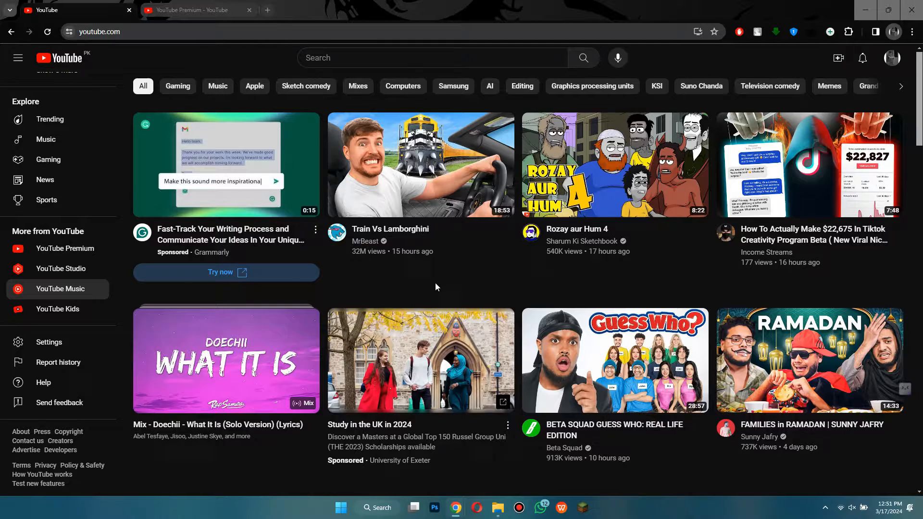
pyautogui.scroll(3)
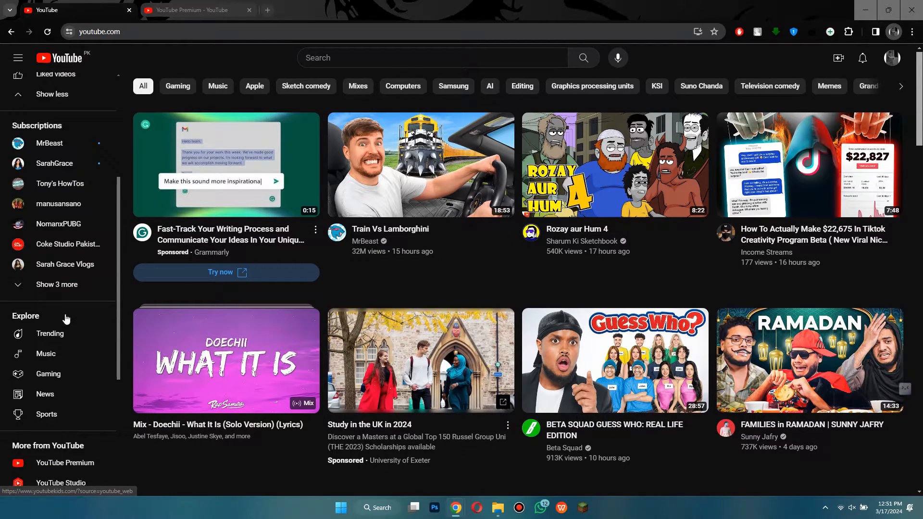
pyautogui.scroll(-3)
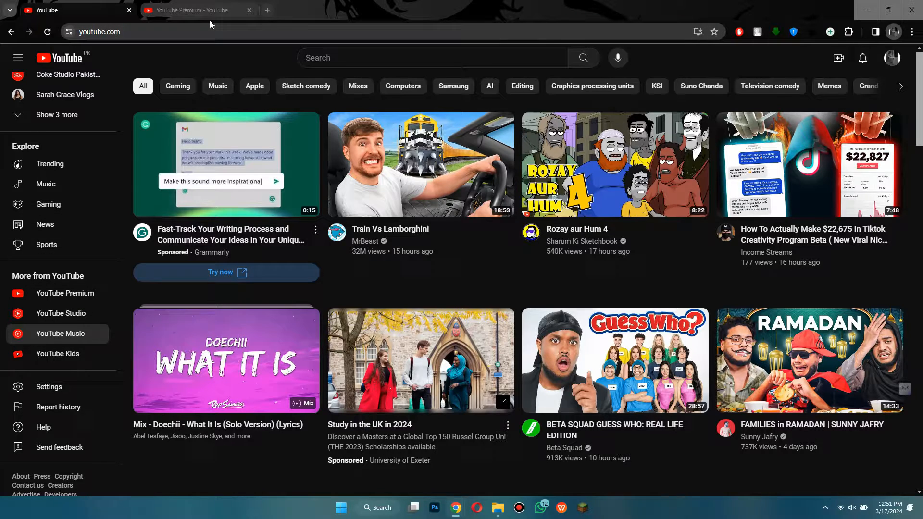
# Step: Browse the YouTube Premium tab's membership plans down to the ad-free videos section
pyautogui.click(197, 10)
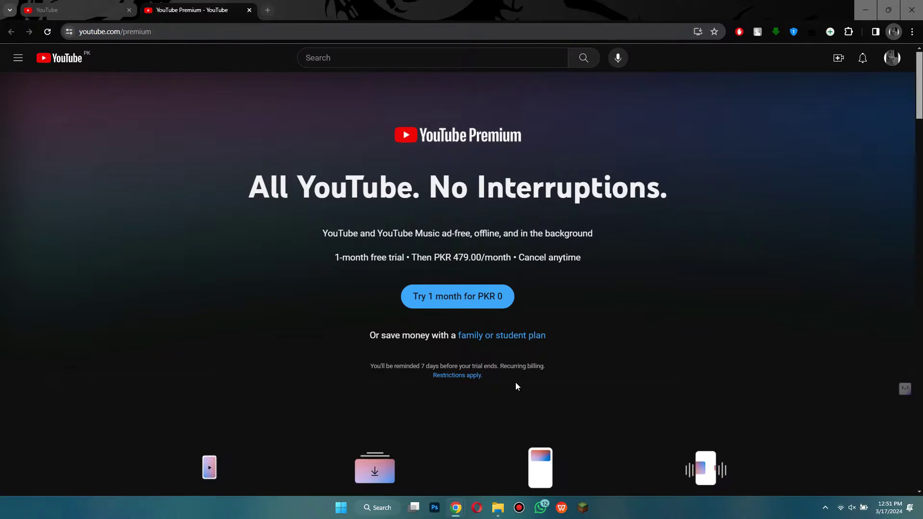
pyautogui.moveTo(580, 336)
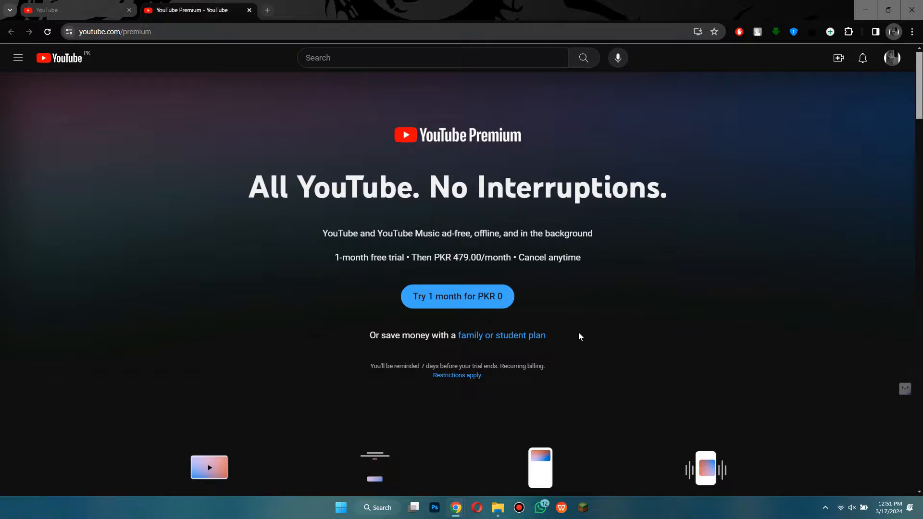
pyautogui.scroll(-3)
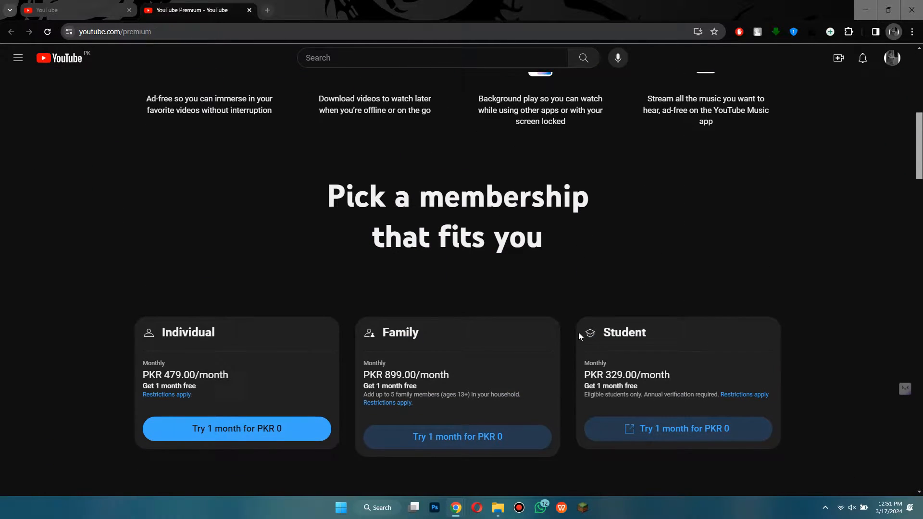
pyautogui.scroll(3)
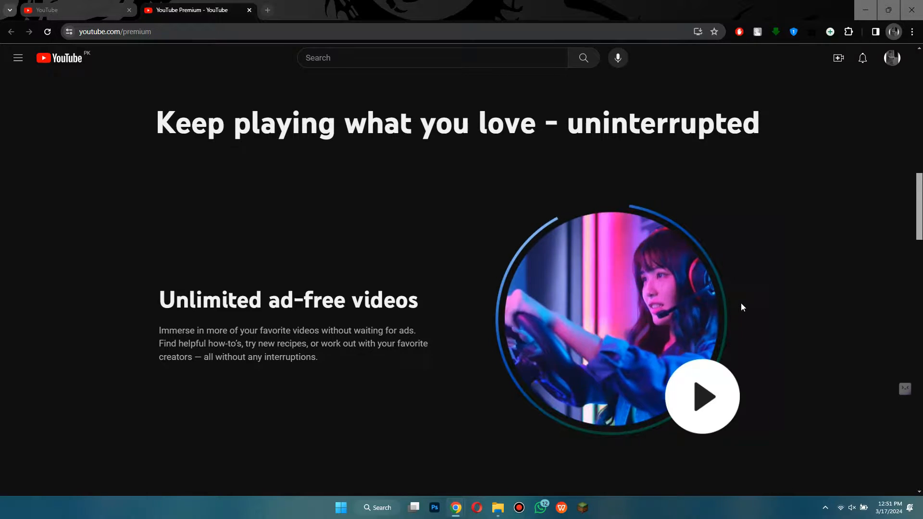
pyautogui.scroll(-3)
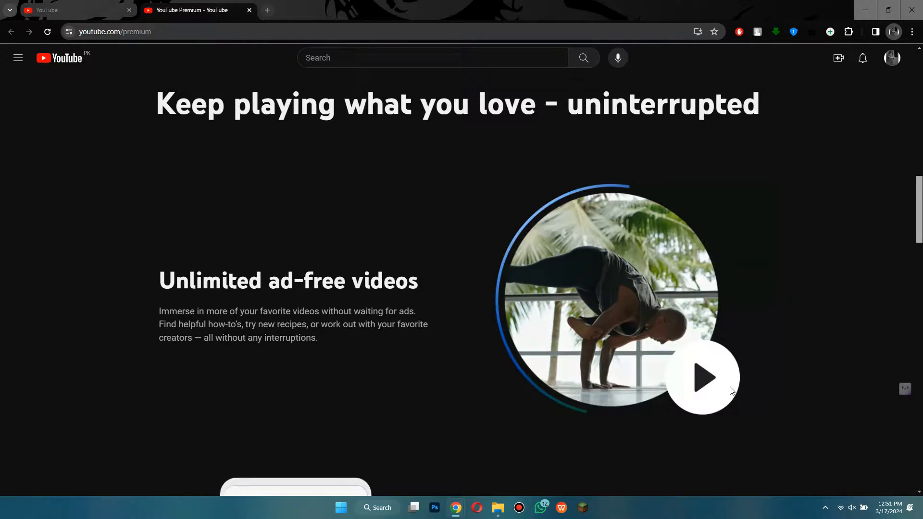
pyautogui.moveTo(741, 307)
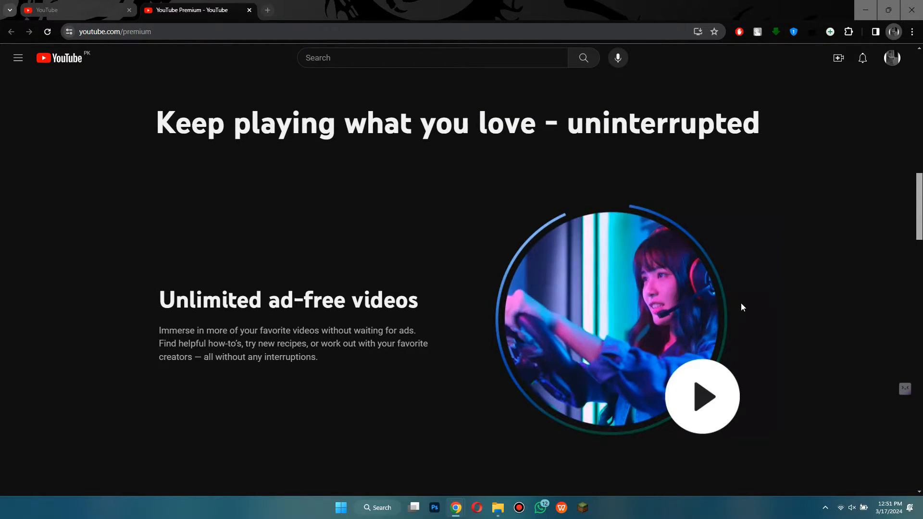
pyautogui.scroll(-3)
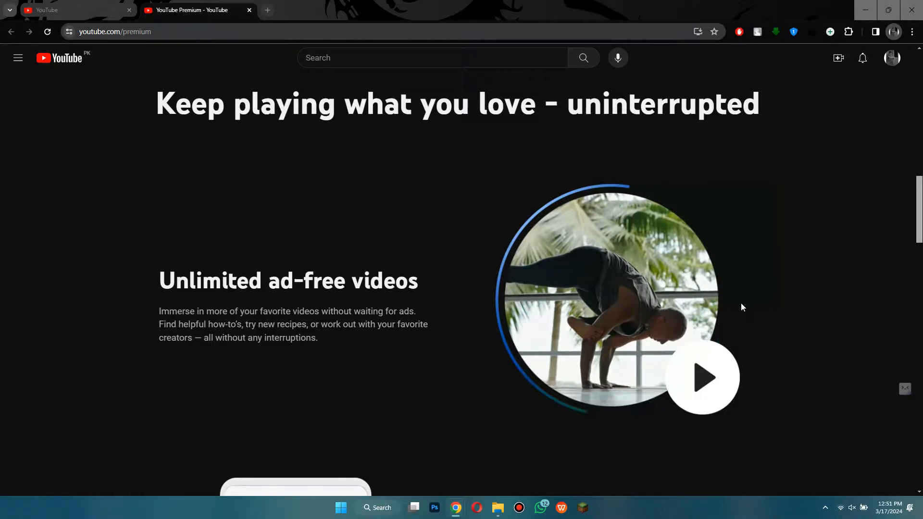
pyautogui.scroll(-3)
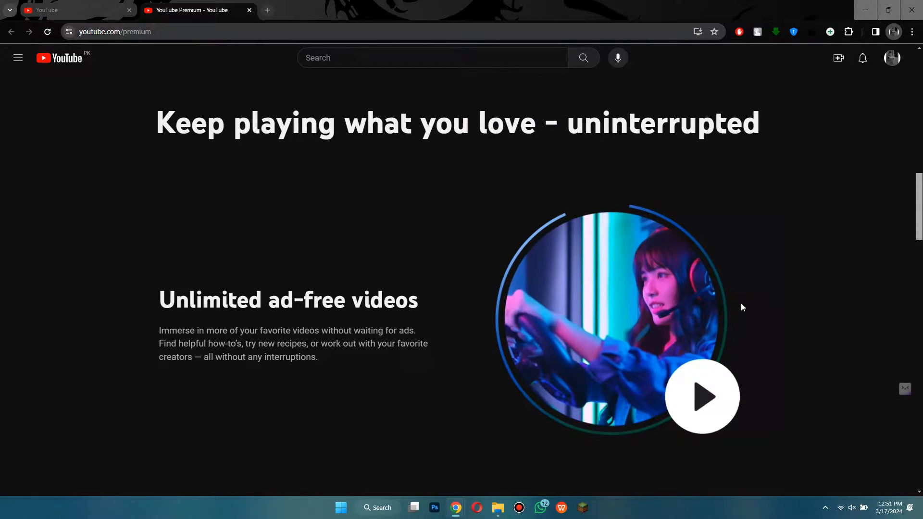
pyautogui.scroll(-3)
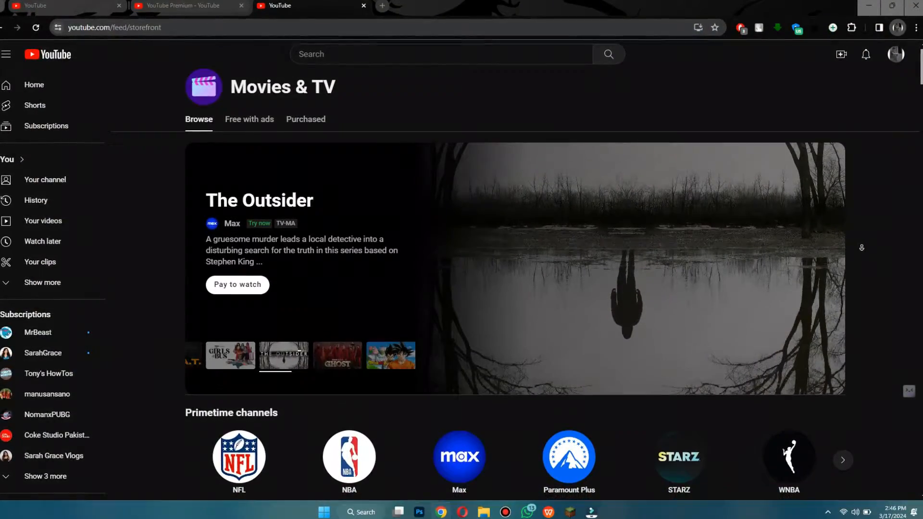
# Step: Scroll the Movies & TV catalogue past Free Primetime shows to the Top selling row
pyautogui.scroll(-3)
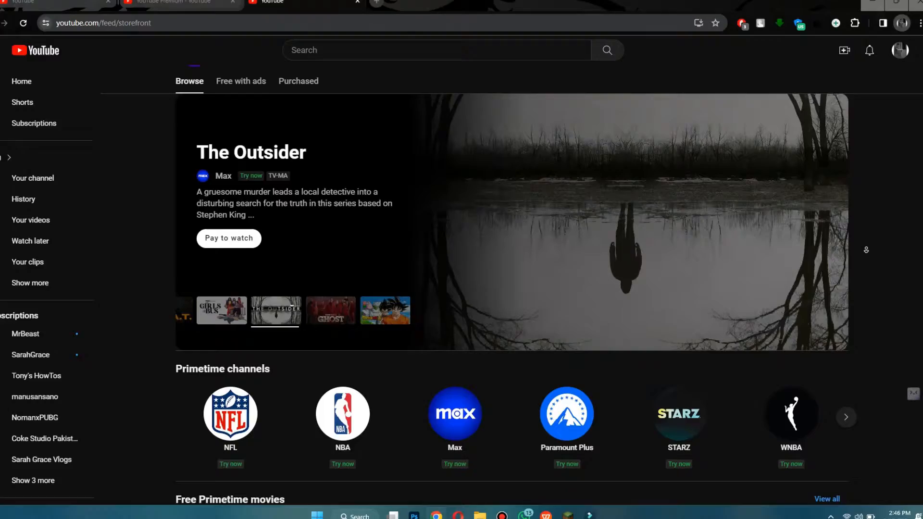
pyautogui.scroll(-3)
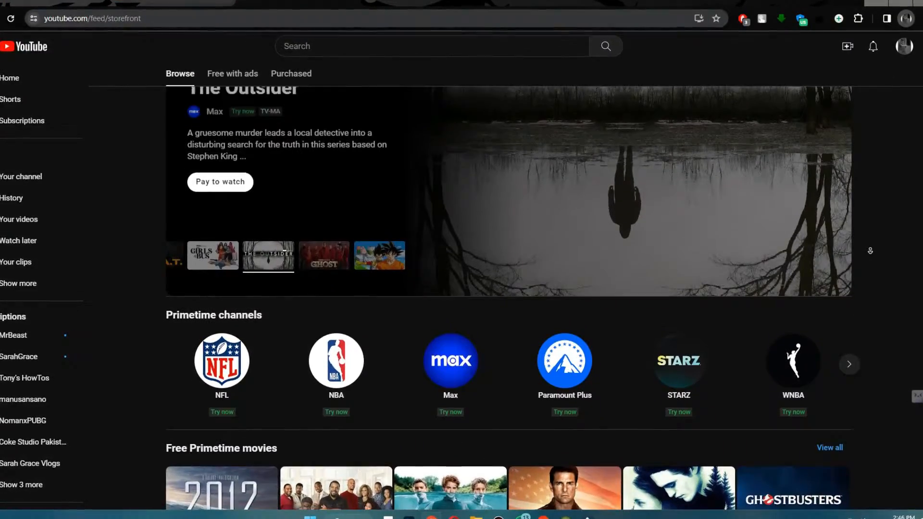
pyautogui.scroll(-3)
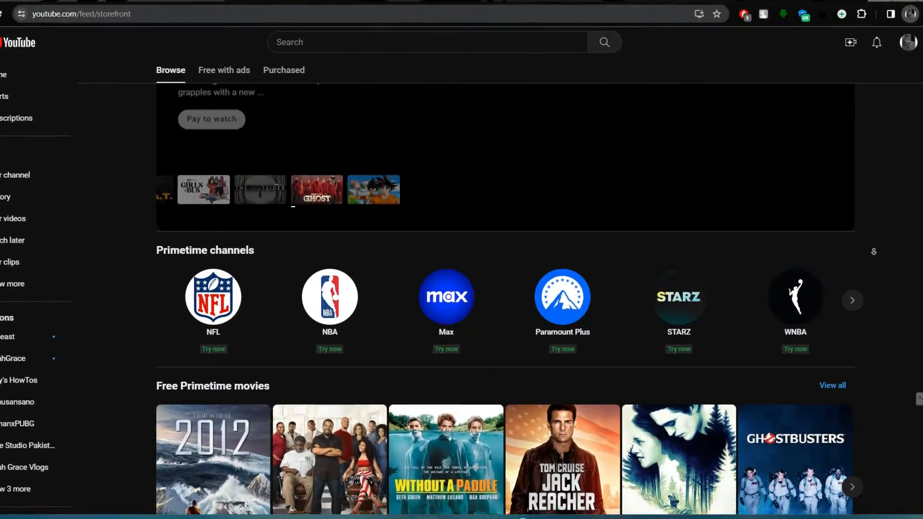
pyautogui.scroll(-3)
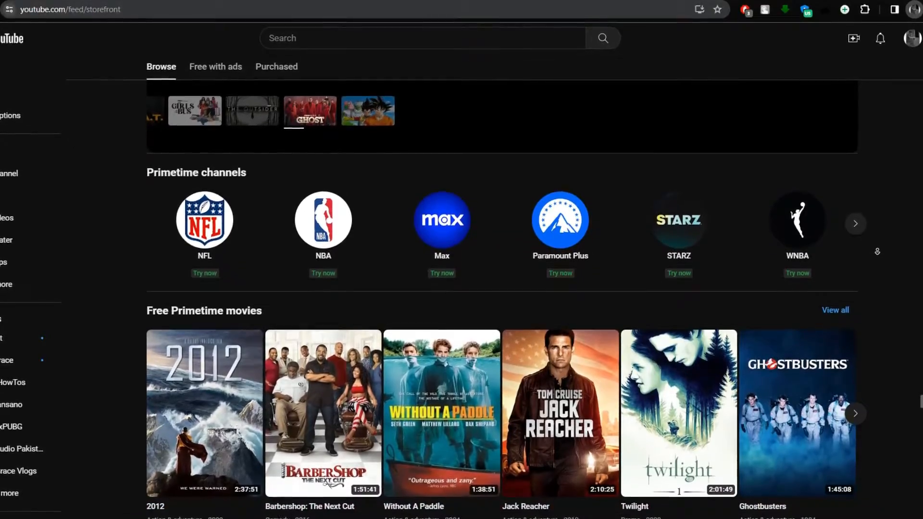
pyautogui.scroll(-3)
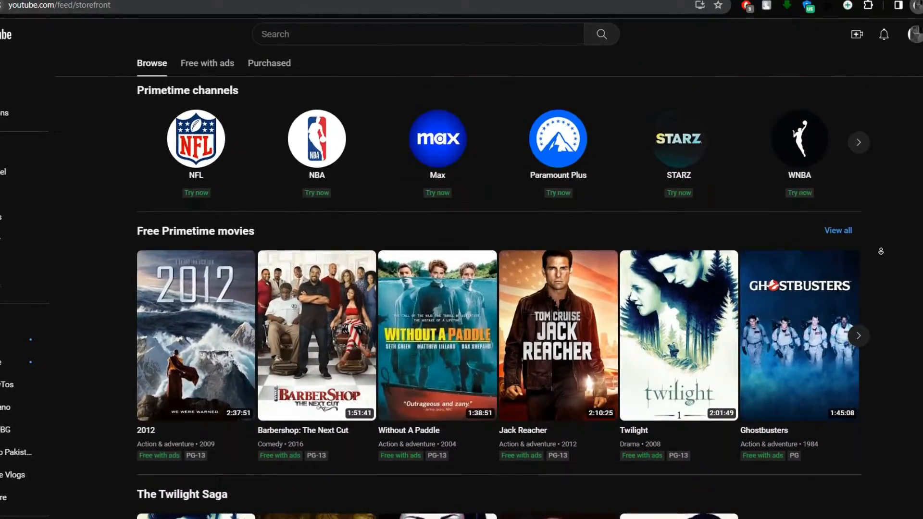
pyautogui.scroll(-3)
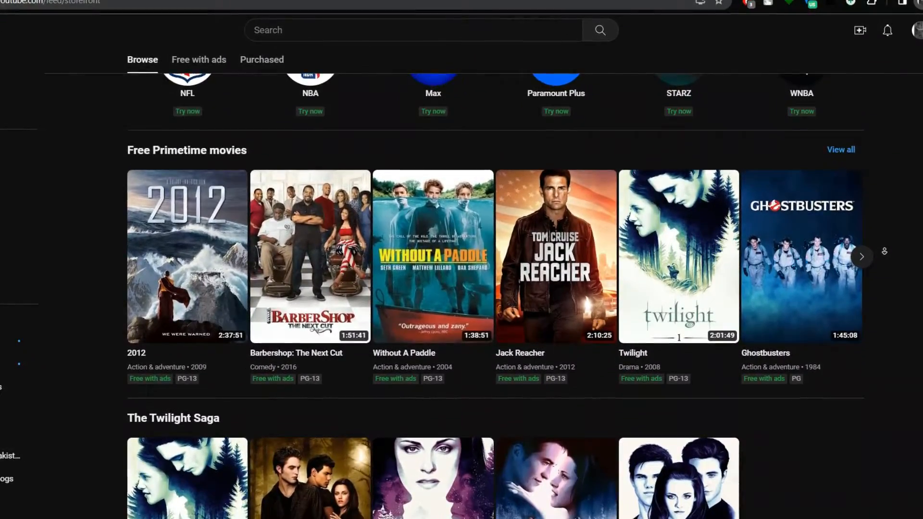
pyautogui.scroll(-3)
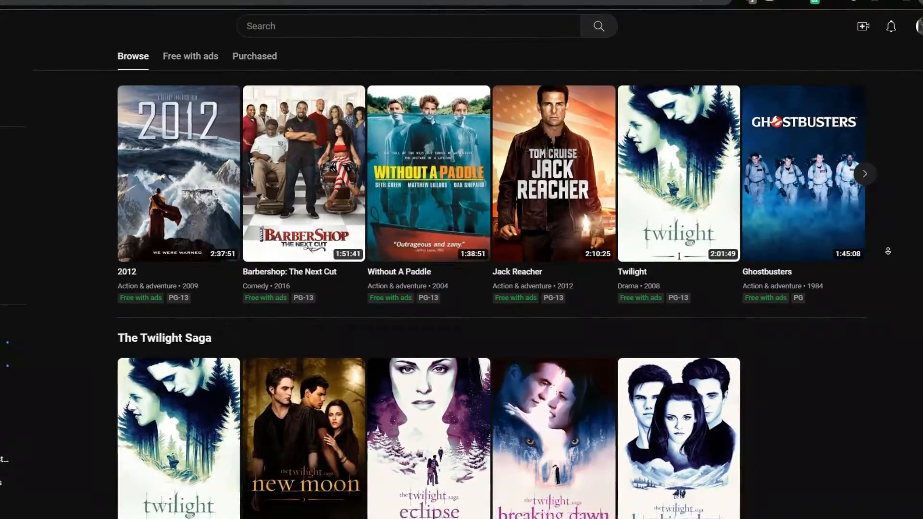
pyautogui.scroll(-3)
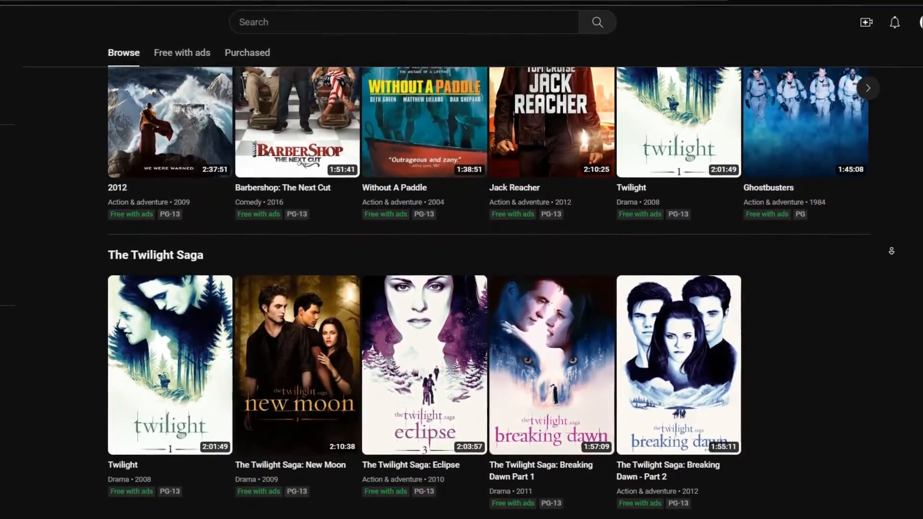
pyautogui.scroll(-3)
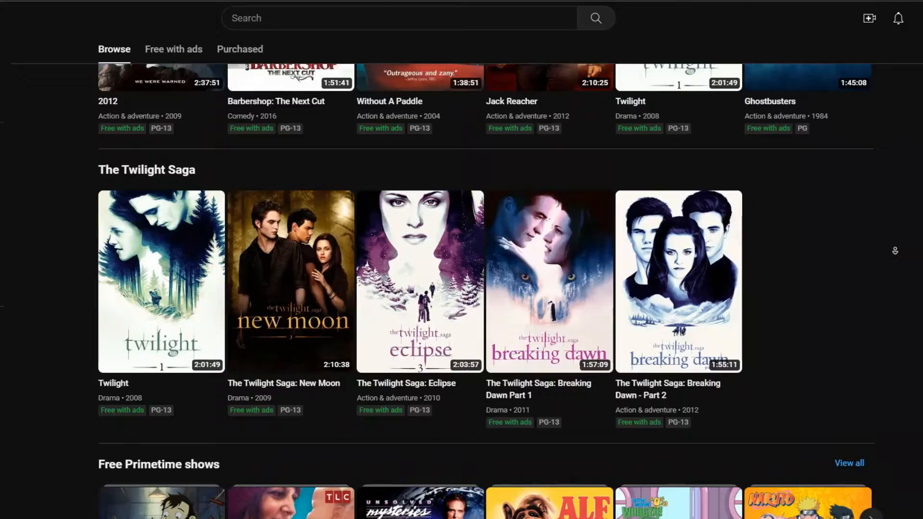
pyautogui.scroll(-3)
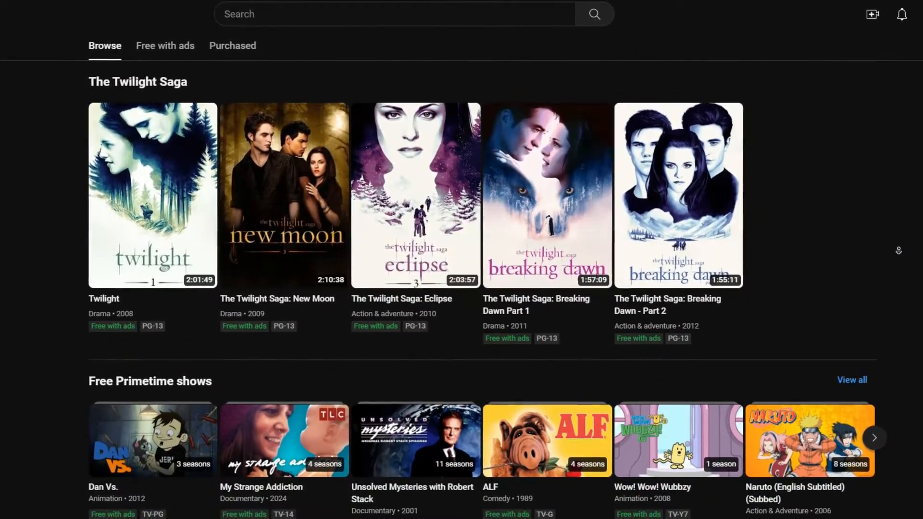
pyautogui.scroll(-3)
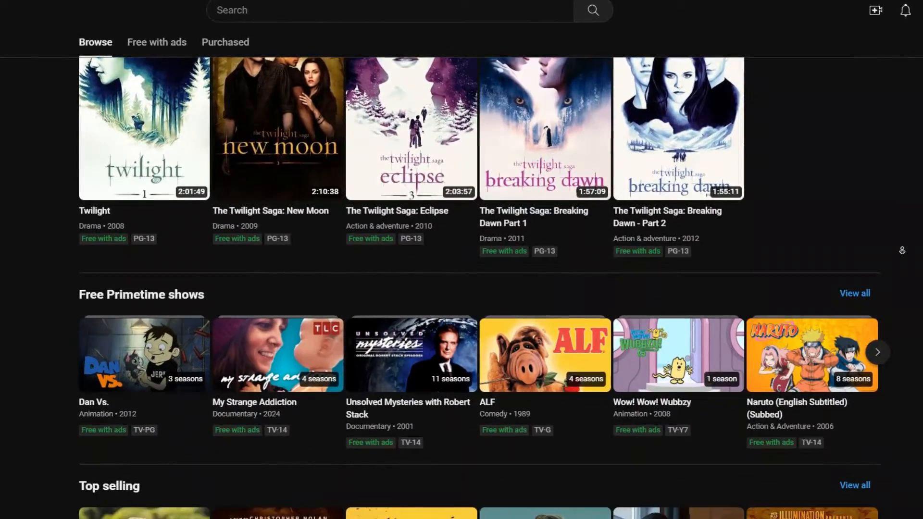
pyautogui.scroll(-3)
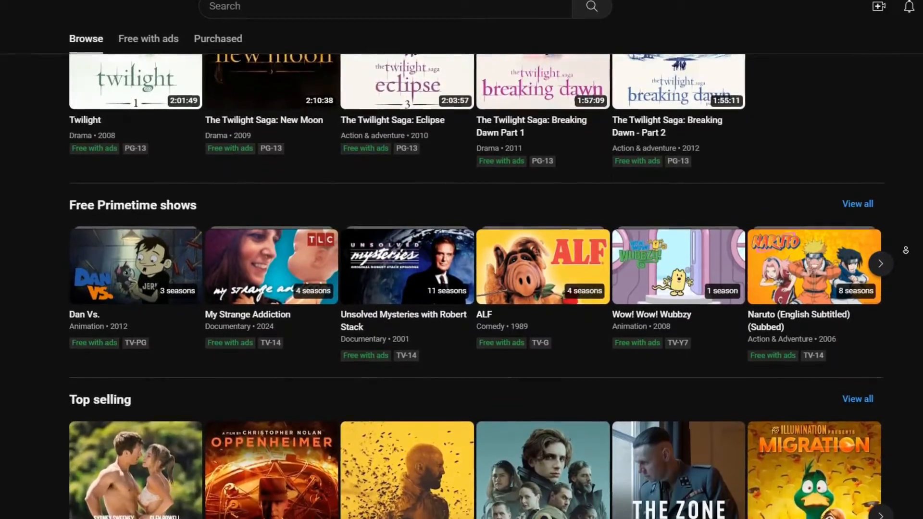
pyautogui.scroll(-3)
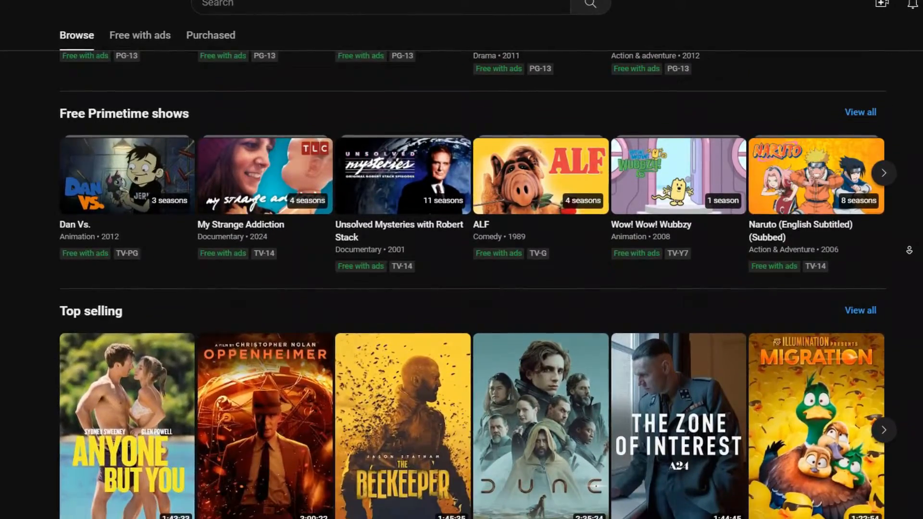
pyautogui.click(197, 10)
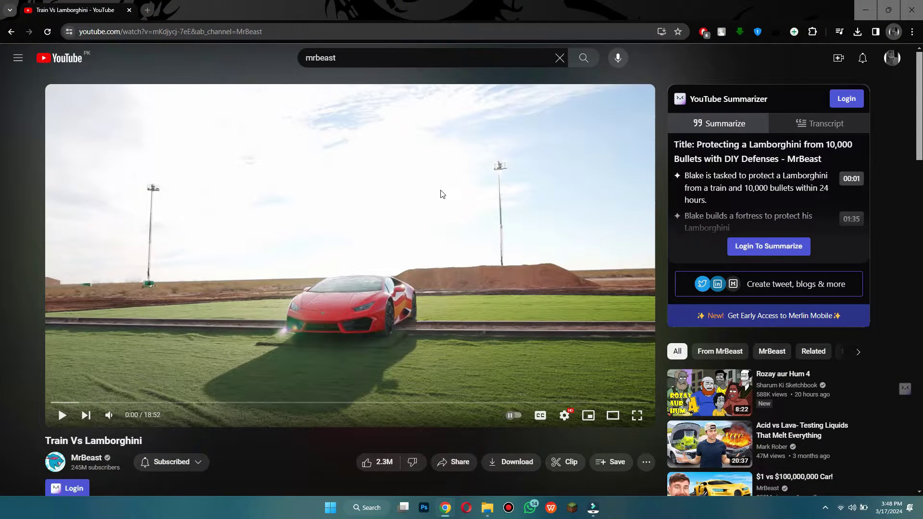
pyautogui.moveTo(517, 462)
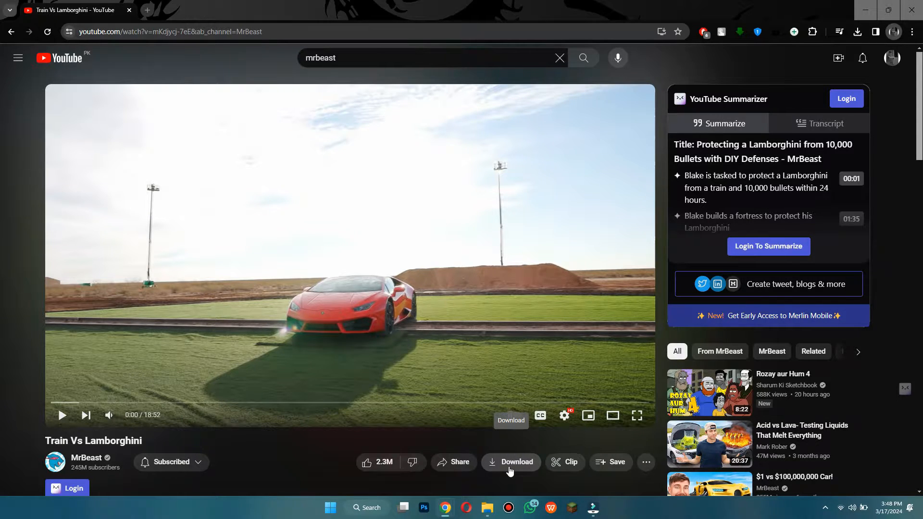
pyautogui.moveTo(10, 66)
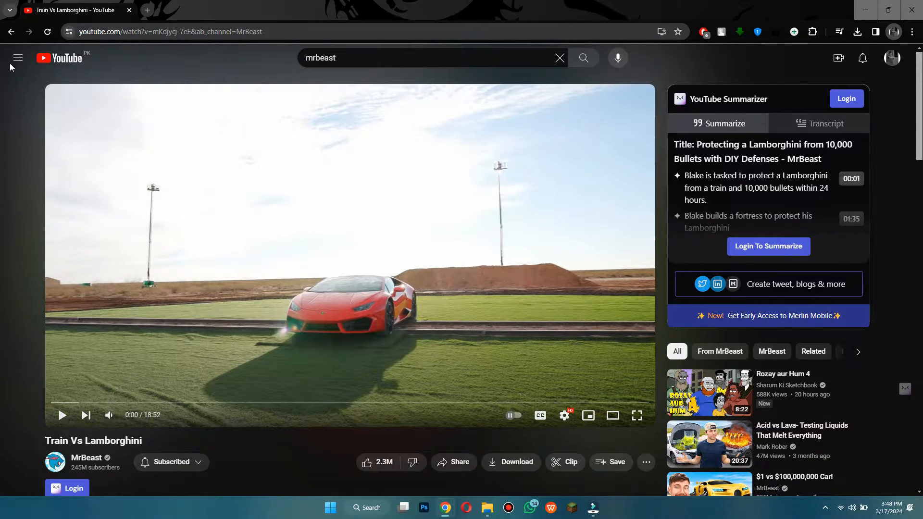
# Step: Open the hamburger menu and expand the You section to reveal Liked videos
pyautogui.click(18, 58)
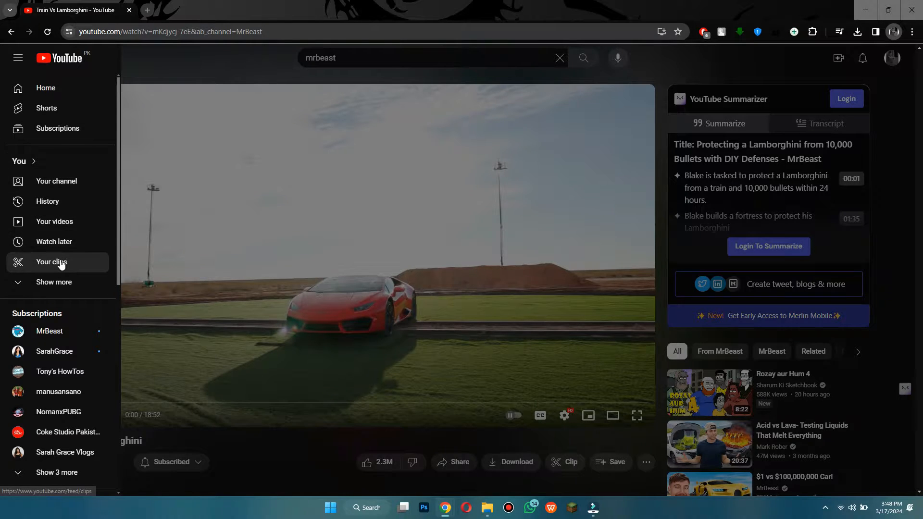
pyautogui.click(54, 282)
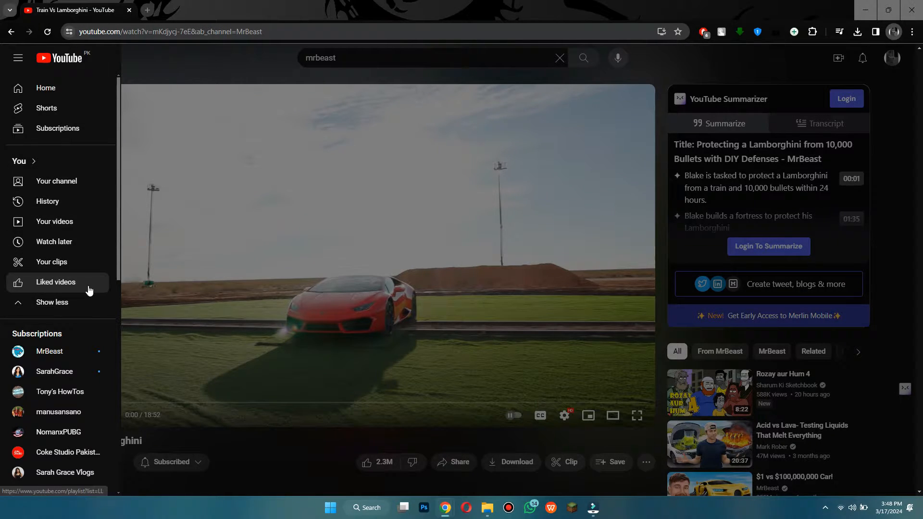
pyautogui.moveTo(87, 289)
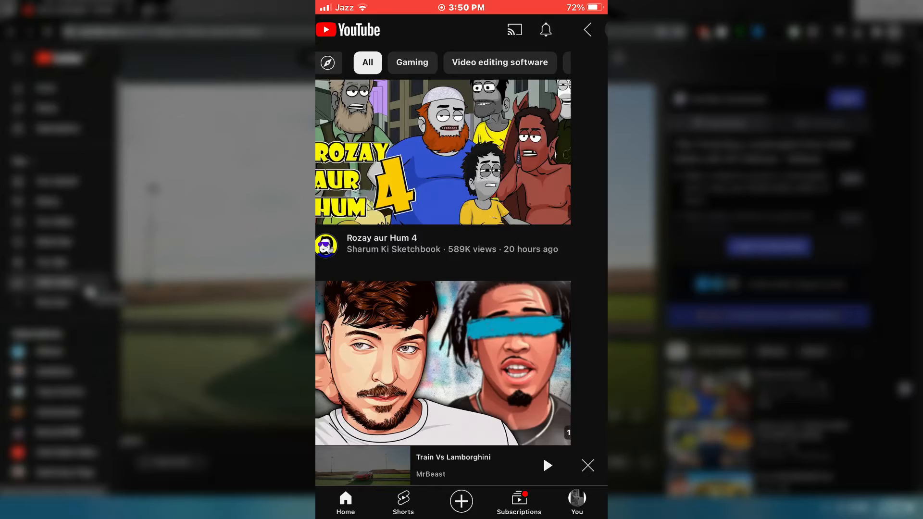
# Step: Review Train Vs Lamborghini's download qualities, where Full HD 1080p requires Premium, then cancel
pyautogui.click(454, 465)
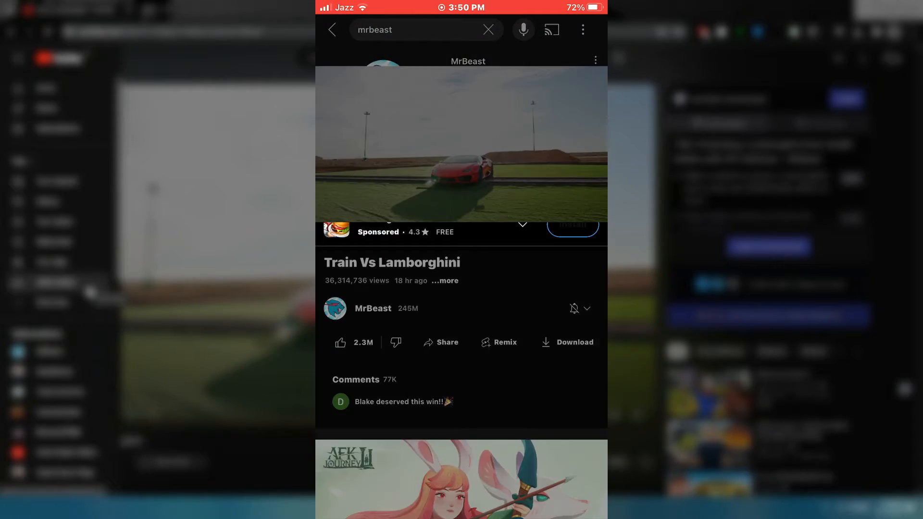
pyautogui.click(461, 144)
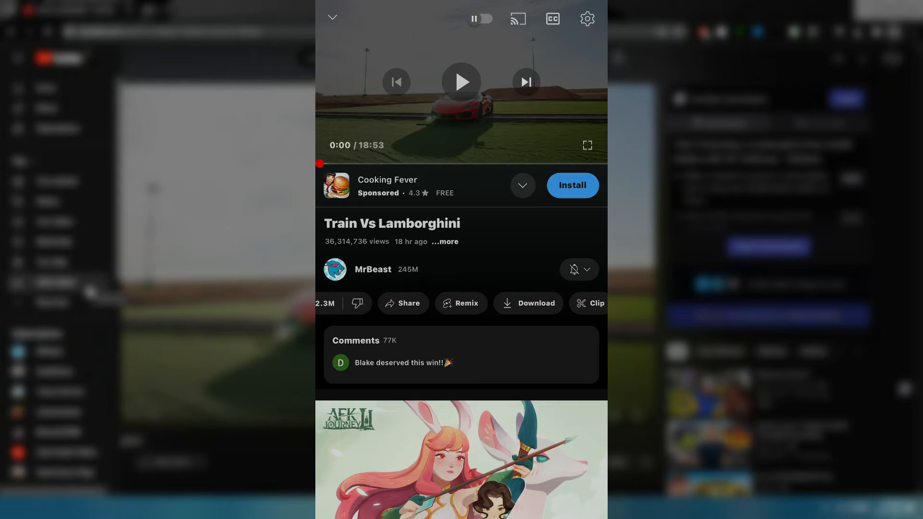
pyautogui.click(528, 304)
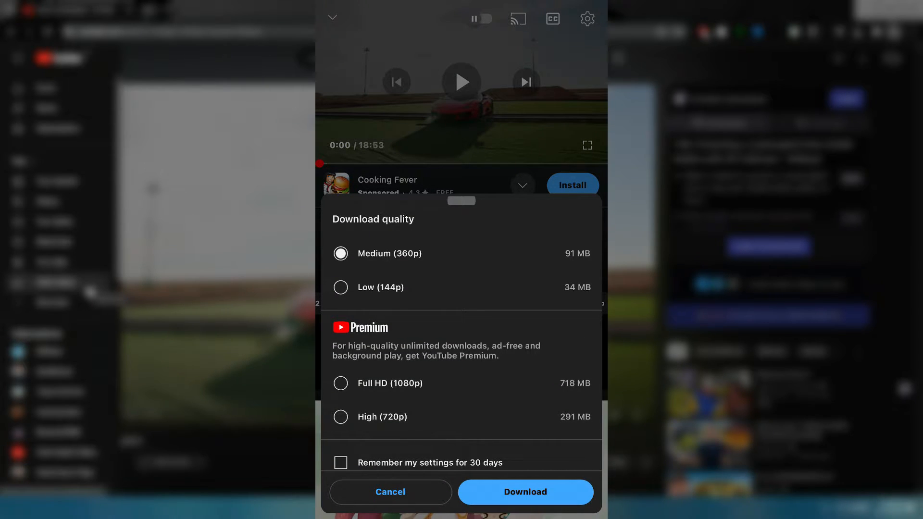
pyautogui.click(390, 493)
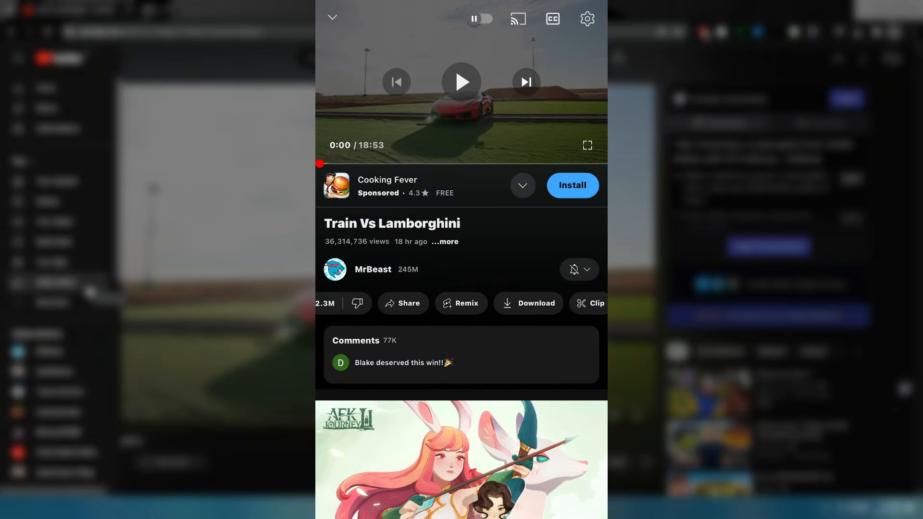
# Step: Minimise the player and browse the You library to Downloads and Get YouTube Premium
pyautogui.click(332, 18)
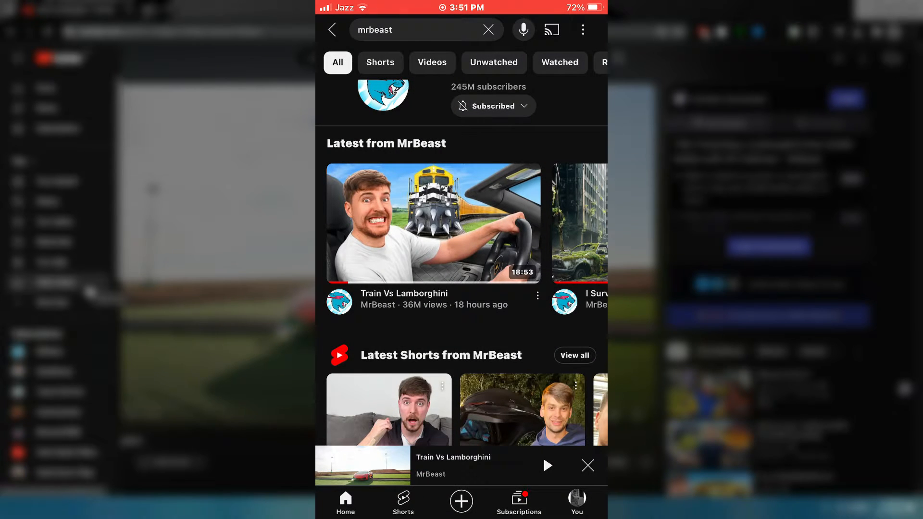
pyautogui.click(576, 501)
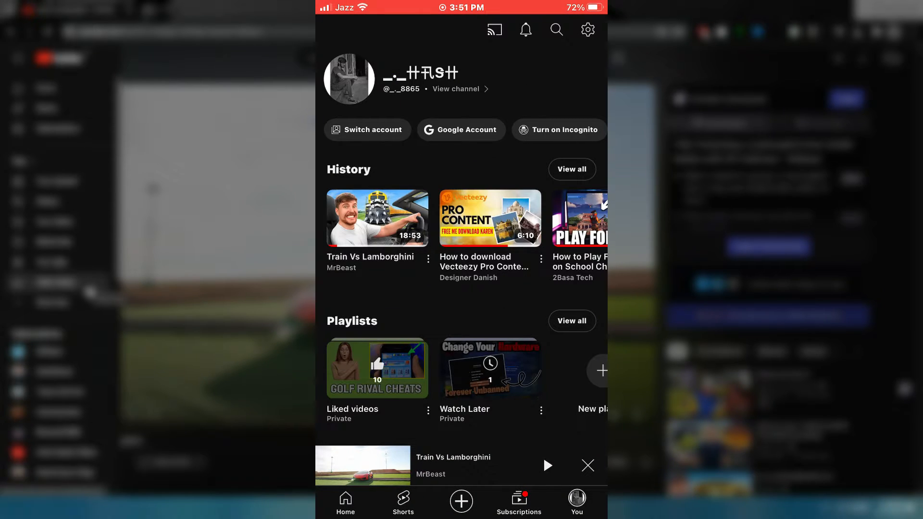
pyautogui.scroll(-3)
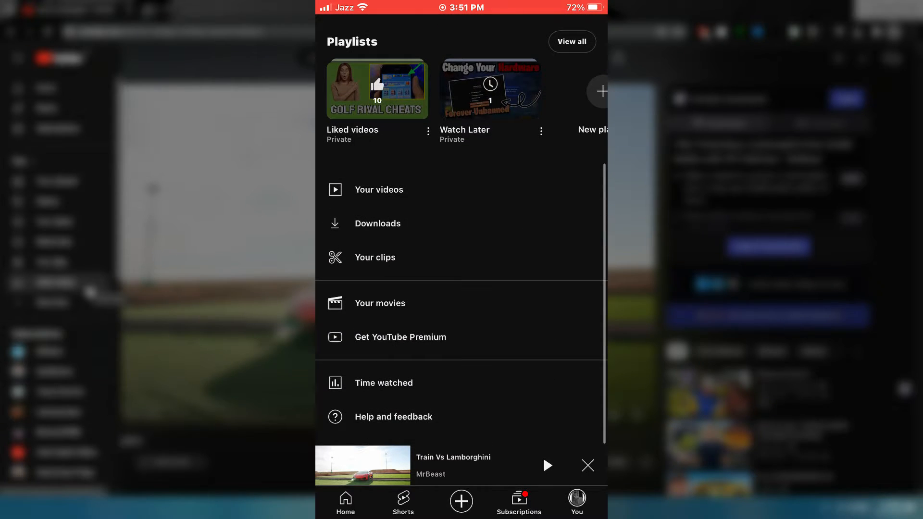
pyautogui.click(377, 223)
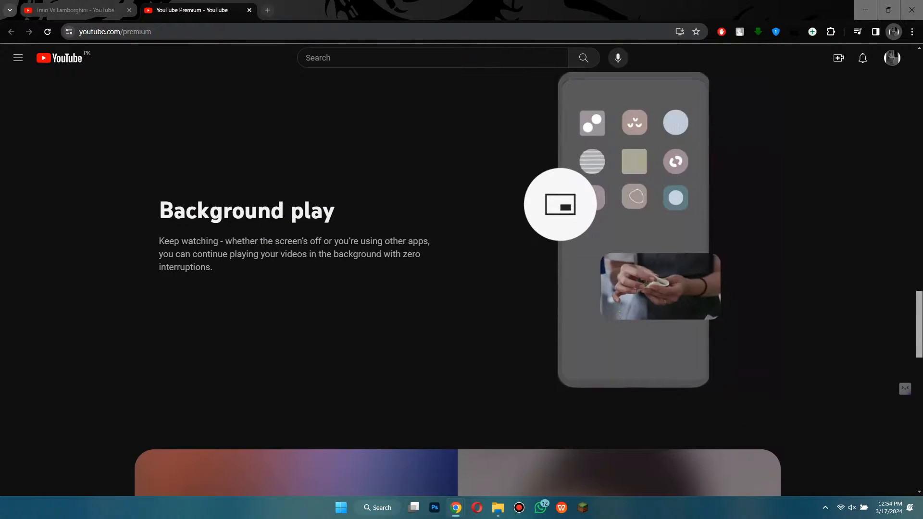
# Step: Scroll the Premium page past Background play to 'An app made just for music'
pyautogui.scroll(-3)
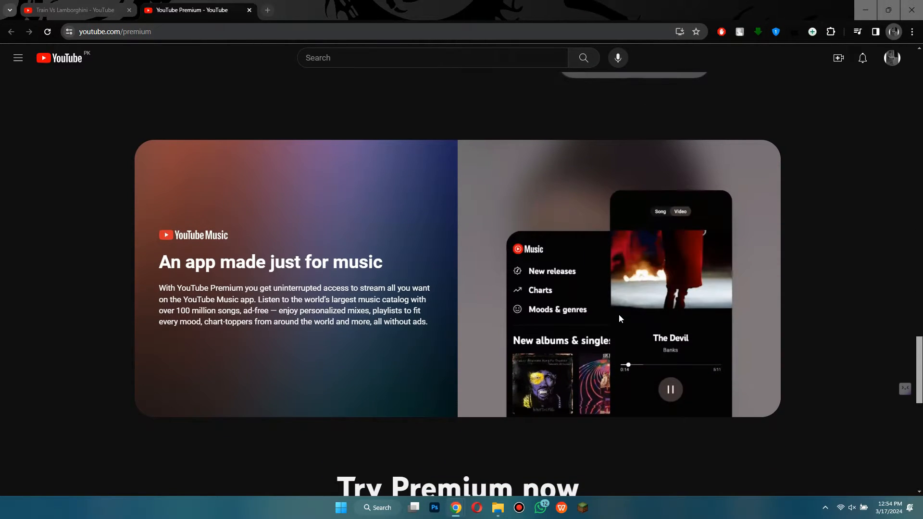
pyautogui.moveTo(813, 338)
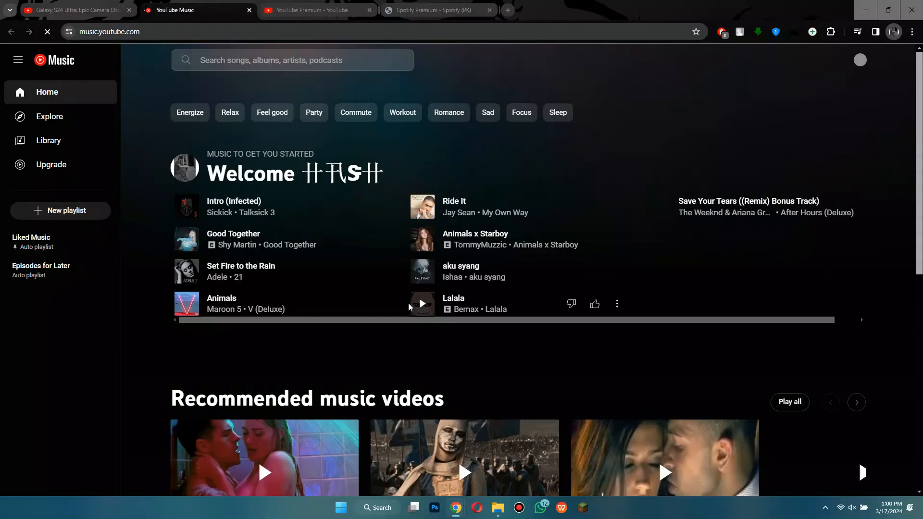
# Step: Scroll YouTube Music's home feed through albums, playlists and charts to New releases
pyautogui.scroll(-3)
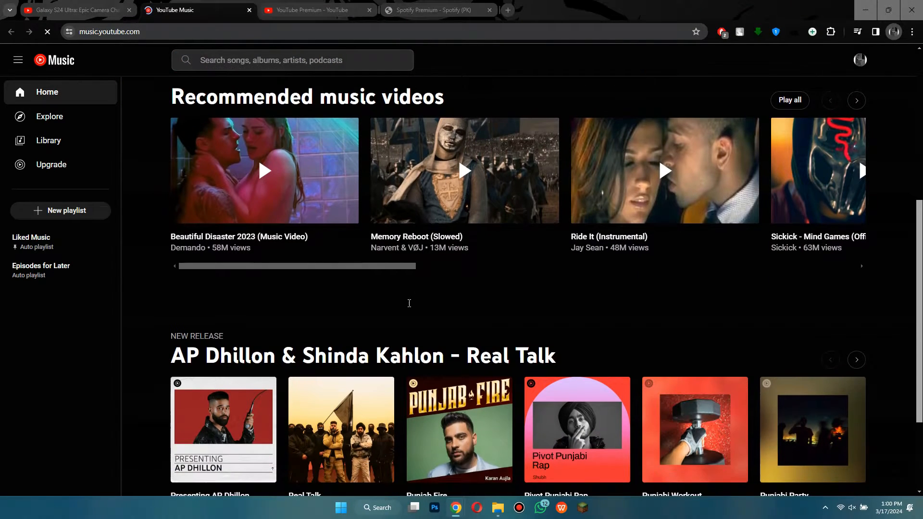
pyautogui.scroll(3)
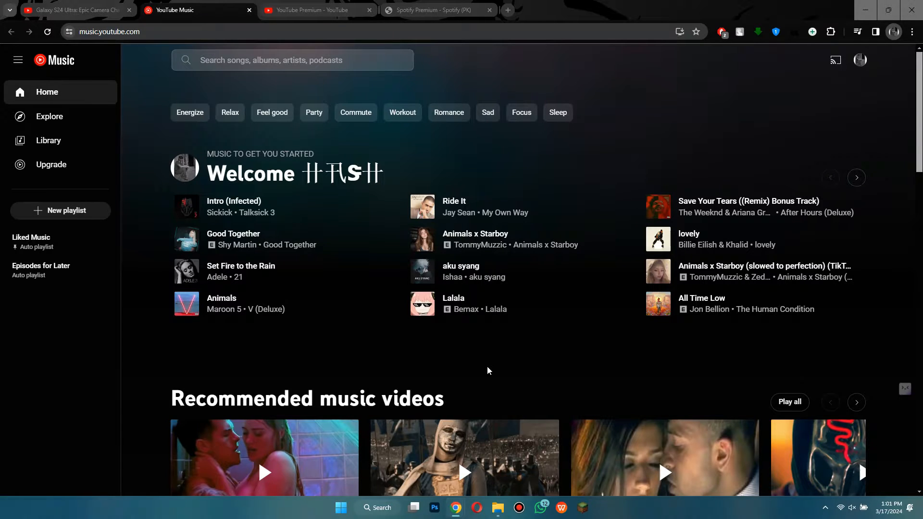
pyautogui.moveTo(361, 375)
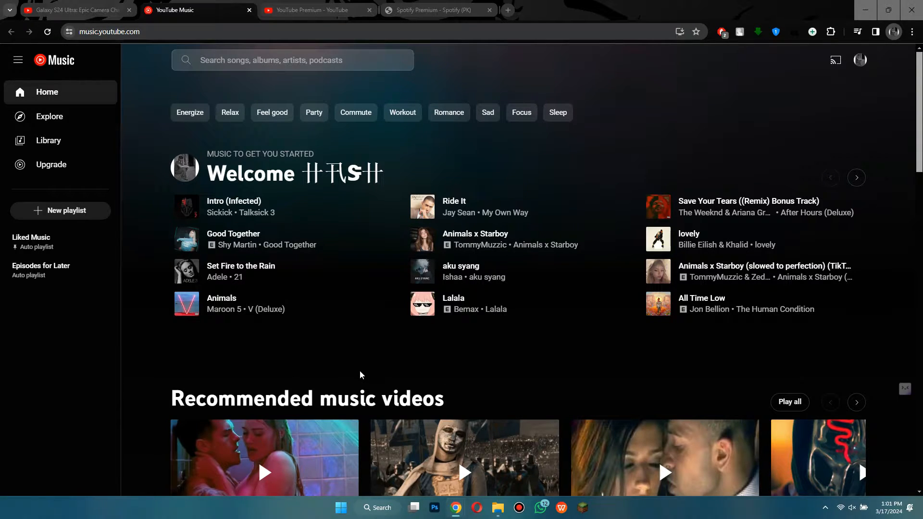
pyautogui.scroll(-3)
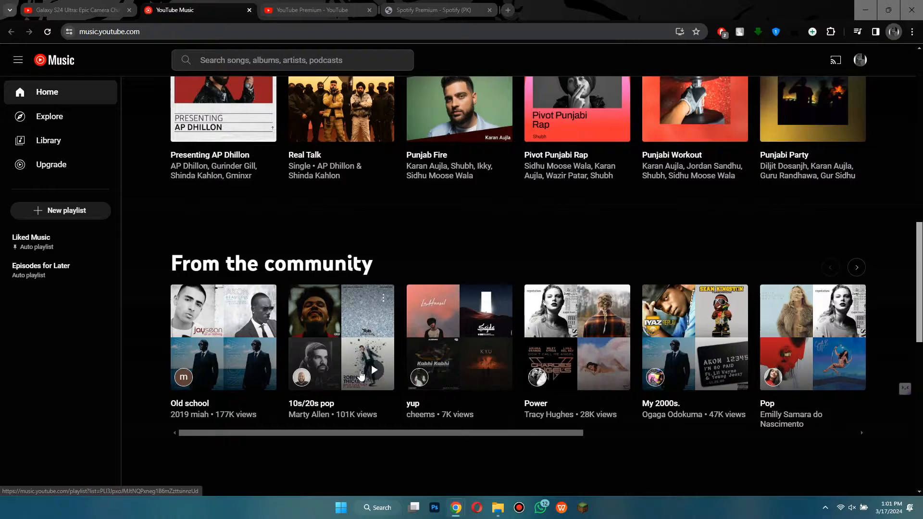
pyautogui.scroll(-3)
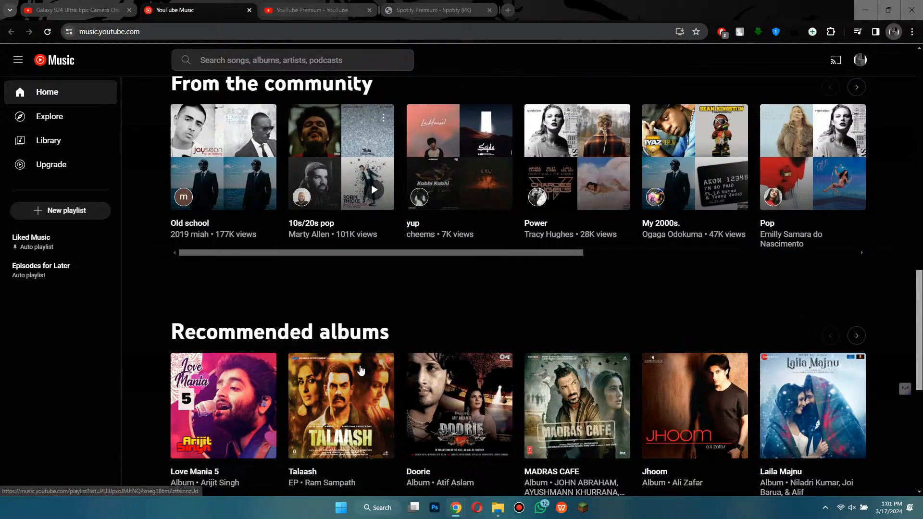
pyautogui.scroll(-3)
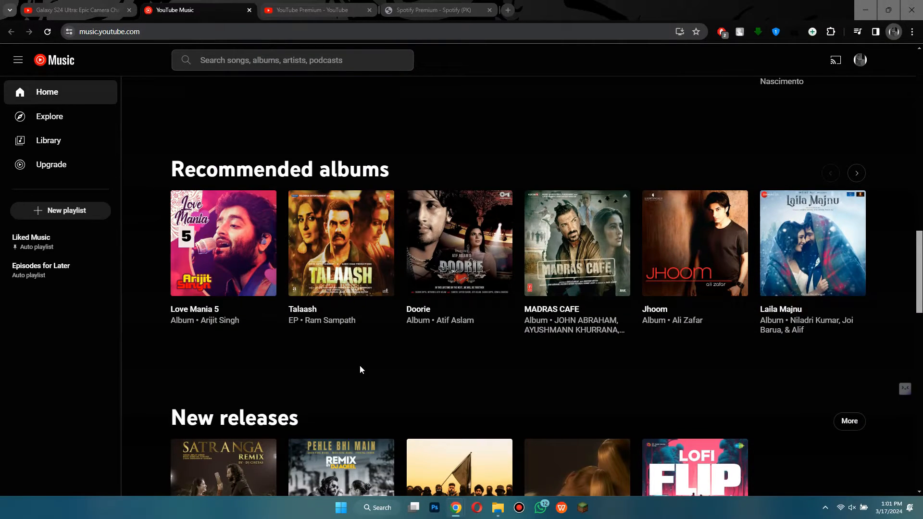
pyautogui.scroll(-3)
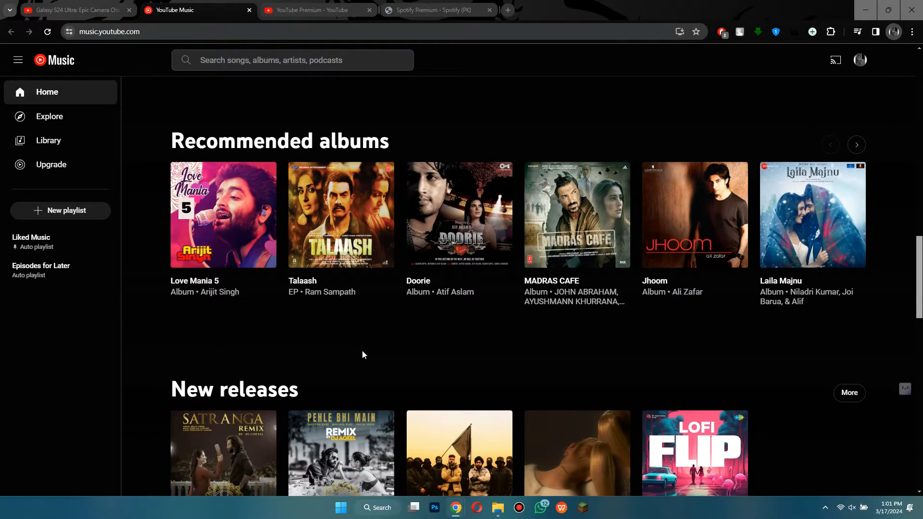
pyautogui.scroll(3)
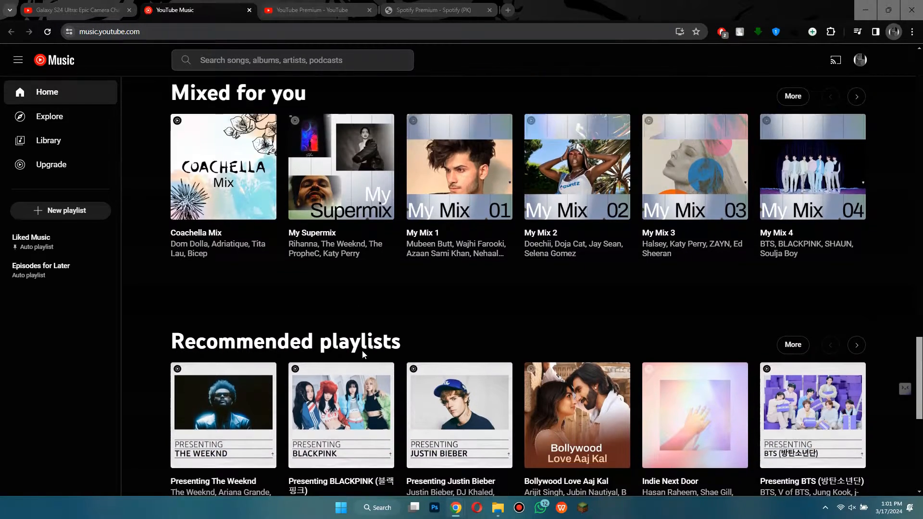
pyautogui.scroll(-3)
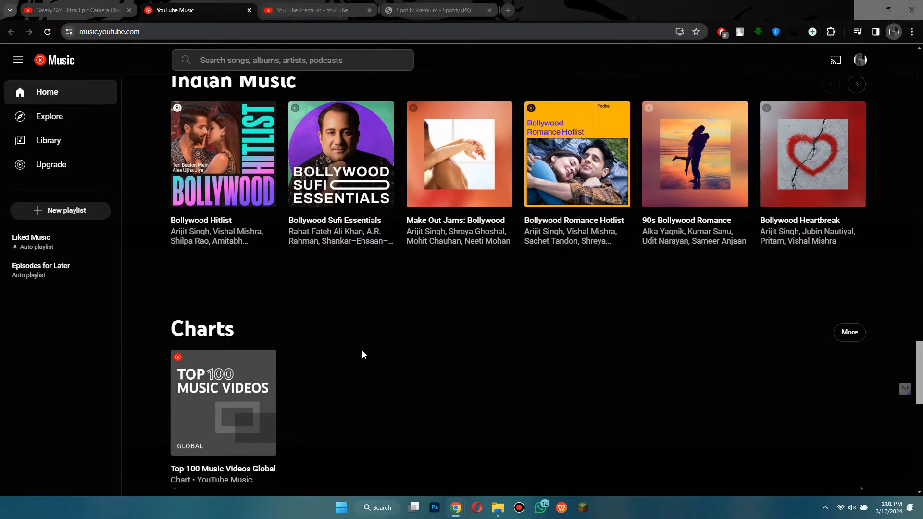
pyautogui.scroll(3)
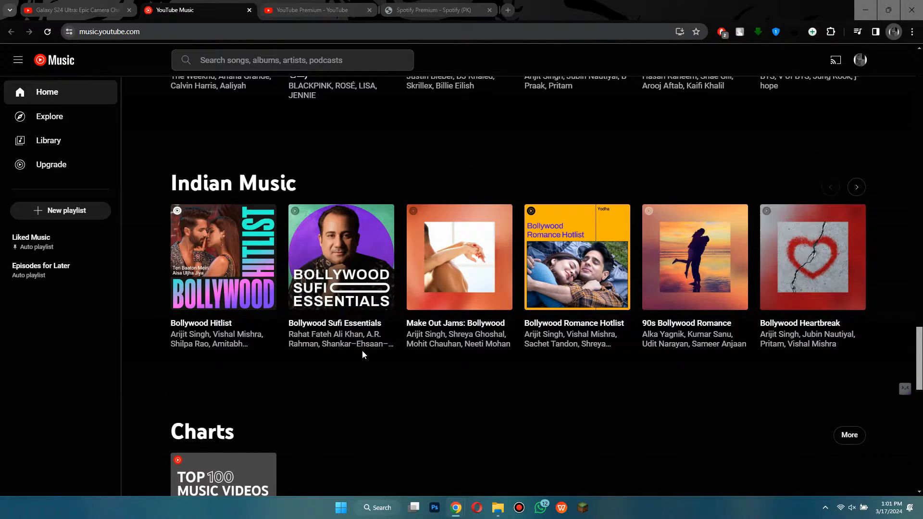
pyautogui.scroll(3)
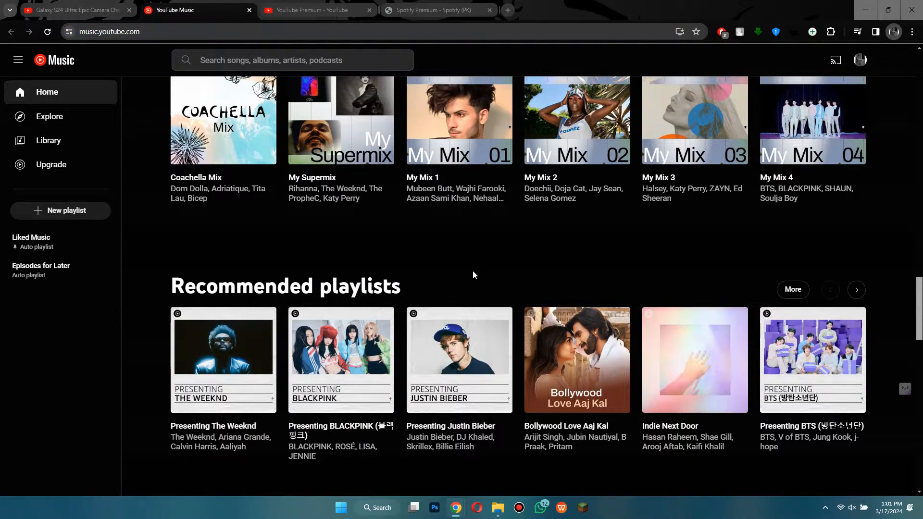
pyautogui.scroll(3)
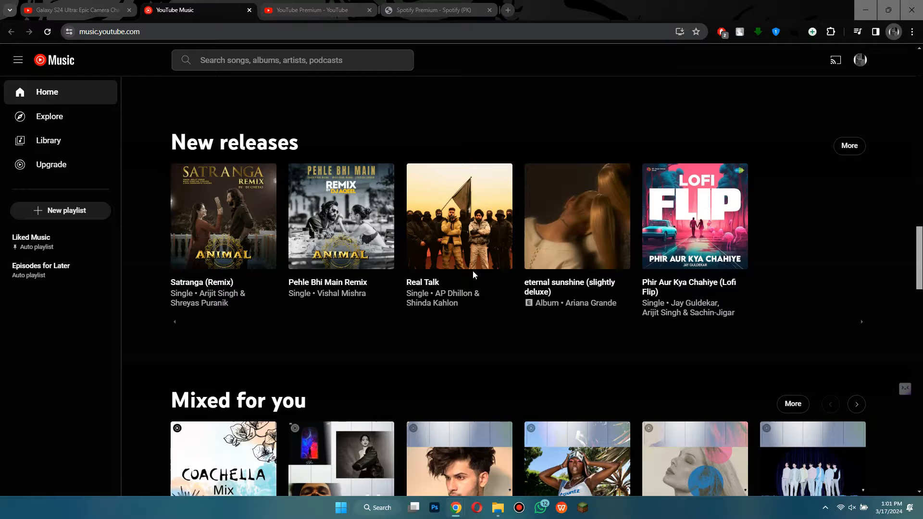
pyautogui.scroll(3)
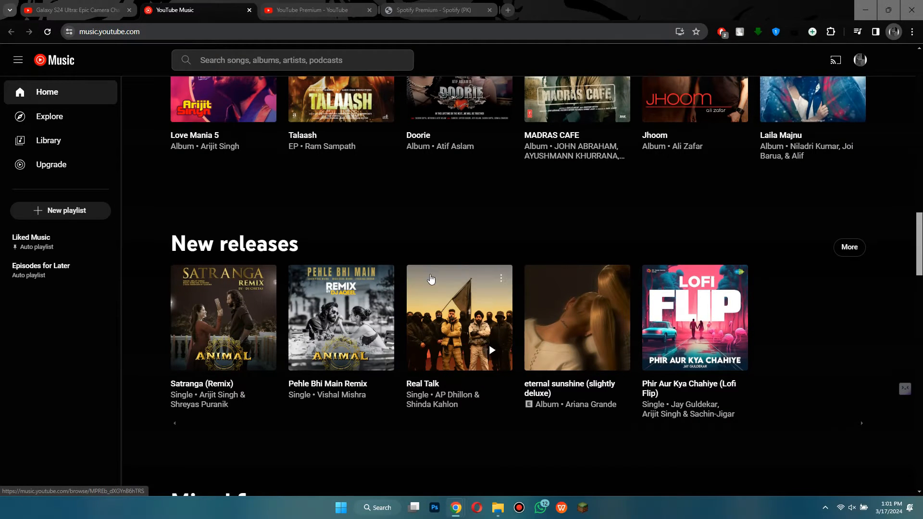
pyautogui.click(315, 10)
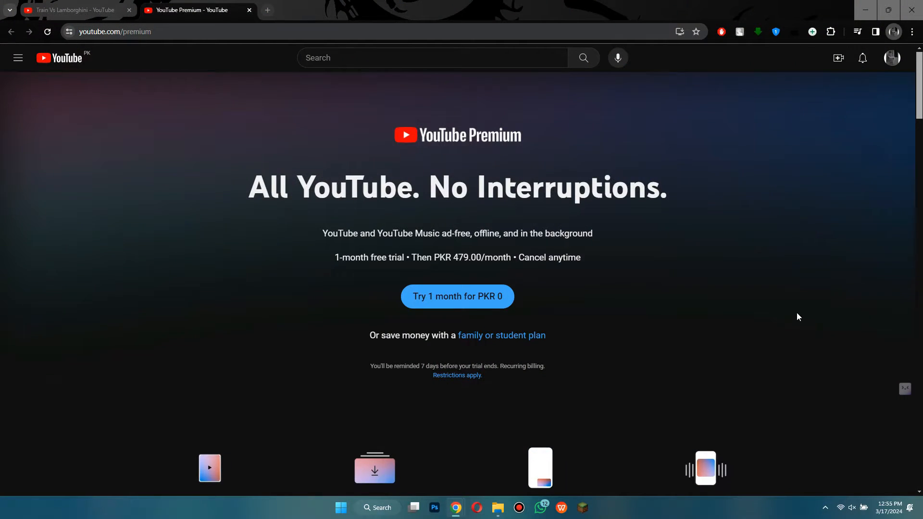
# Step: Scroll youtube.com/premium to the Individual, Family and Student monthly plan prices
pyautogui.scroll(-3)
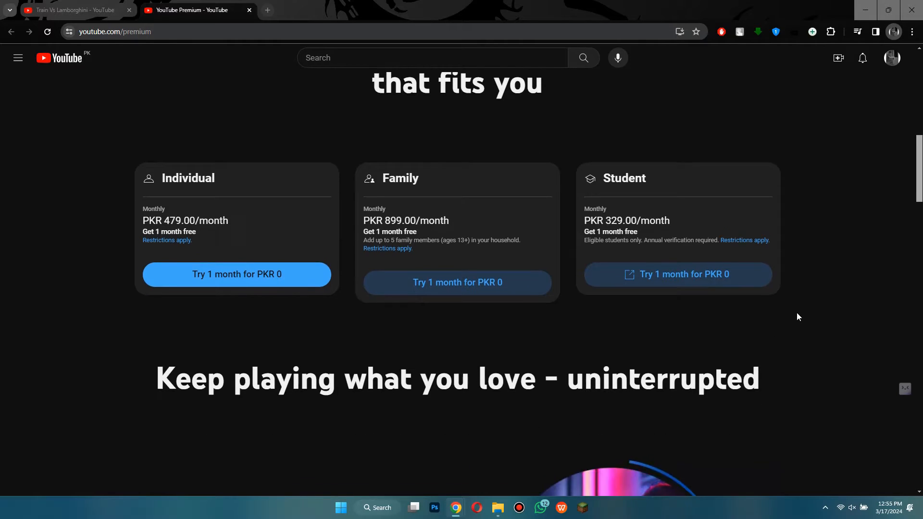
pyautogui.scroll(3)
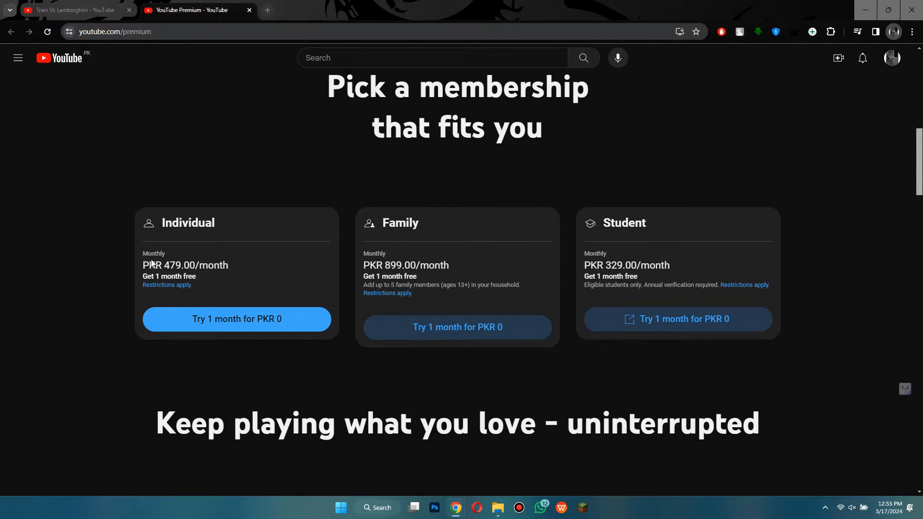
pyautogui.moveTo(502, 446)
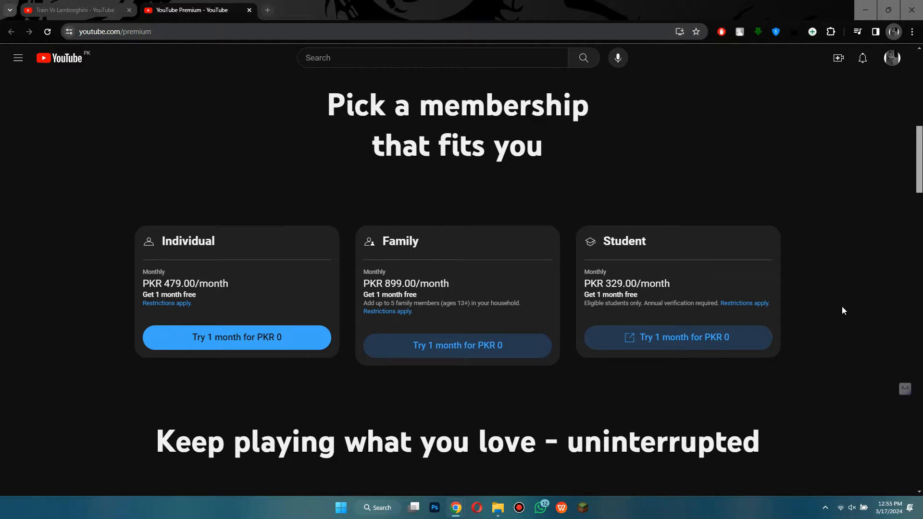
pyautogui.scroll(3)
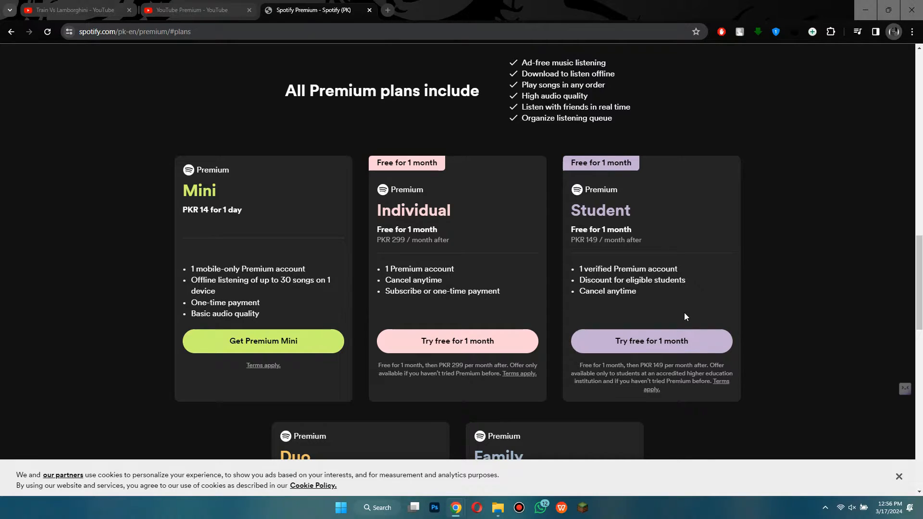
# Step: Scroll Spotify's plans to the Duo and Family prices, then return to YouTube Premium
pyautogui.scroll(-3)
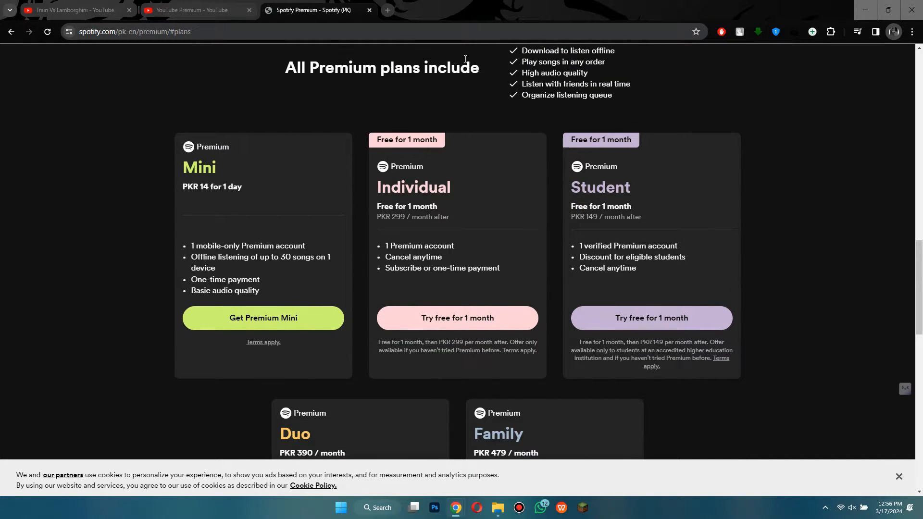
pyautogui.click(197, 10)
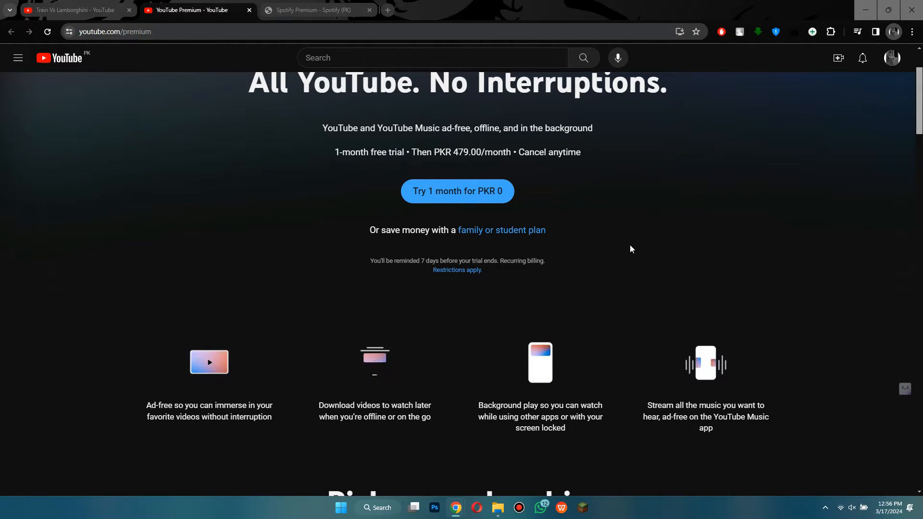
pyautogui.scroll(-3)
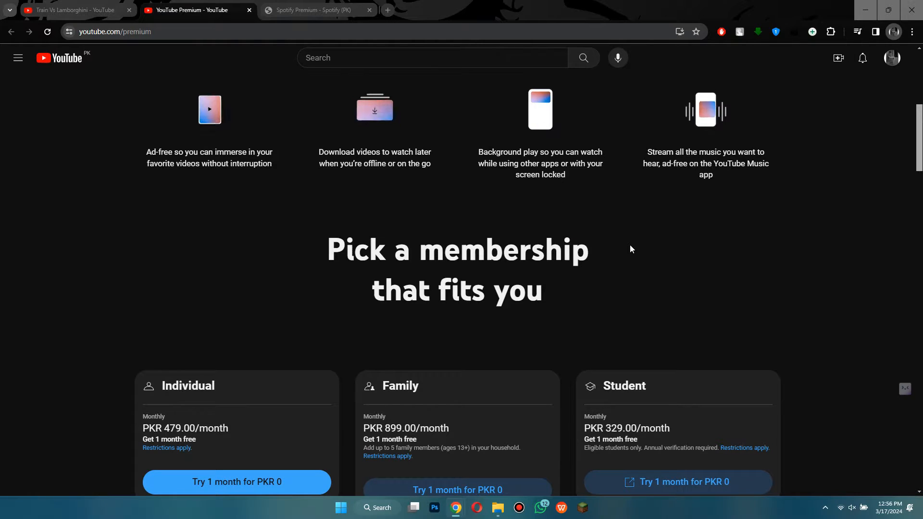
pyautogui.scroll(-3)
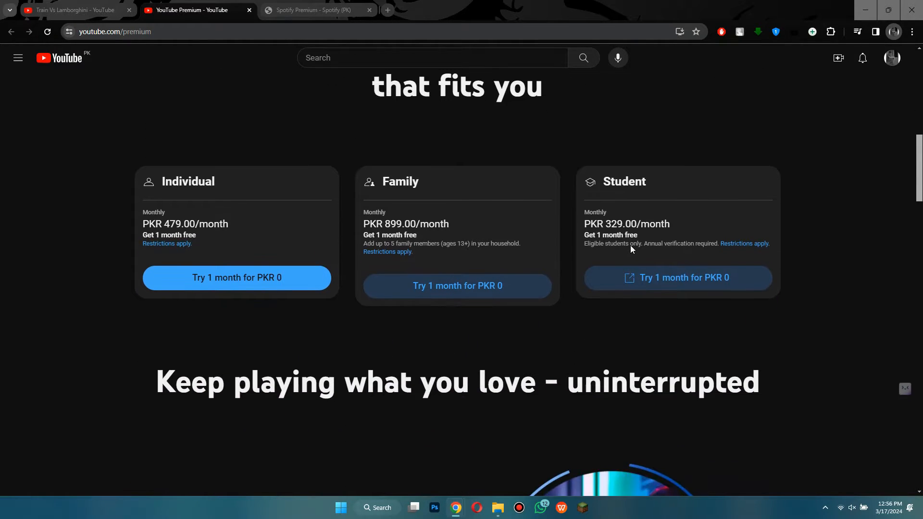
pyautogui.scroll(3)
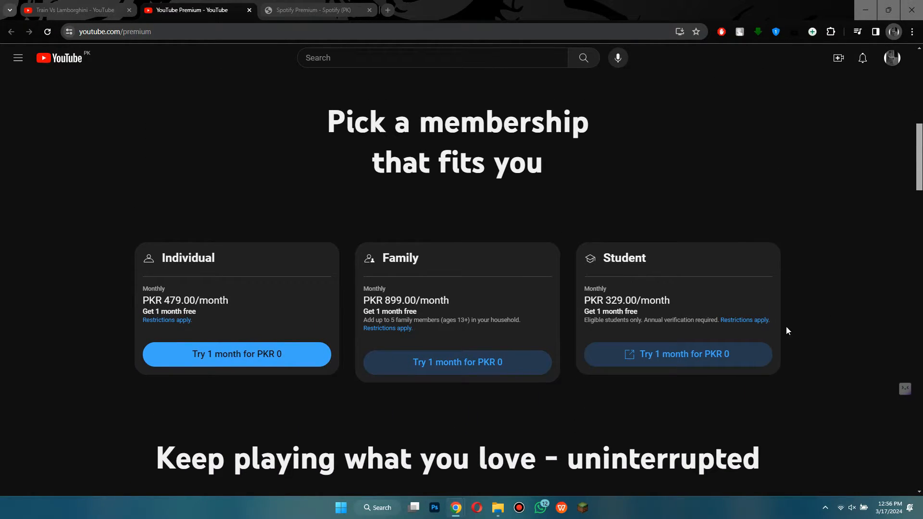
pyautogui.moveTo(825, 272)
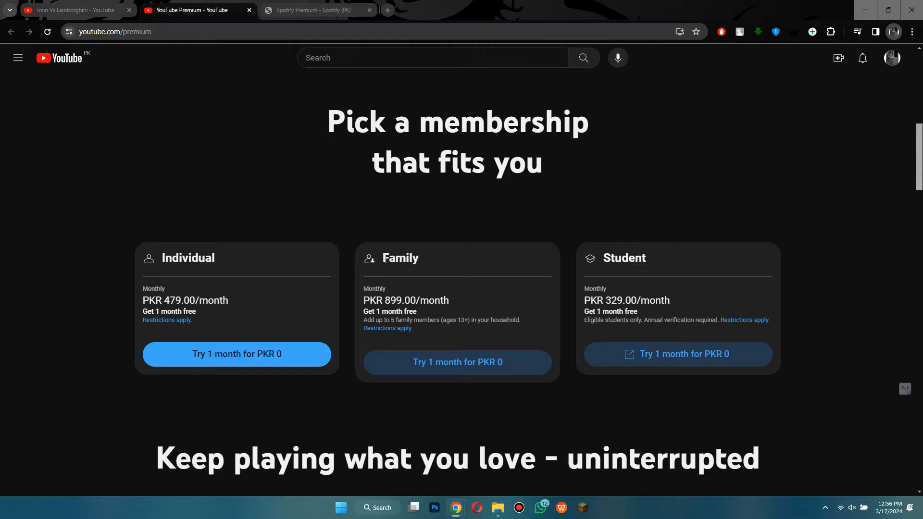
pyautogui.doubleClick(400, 300)
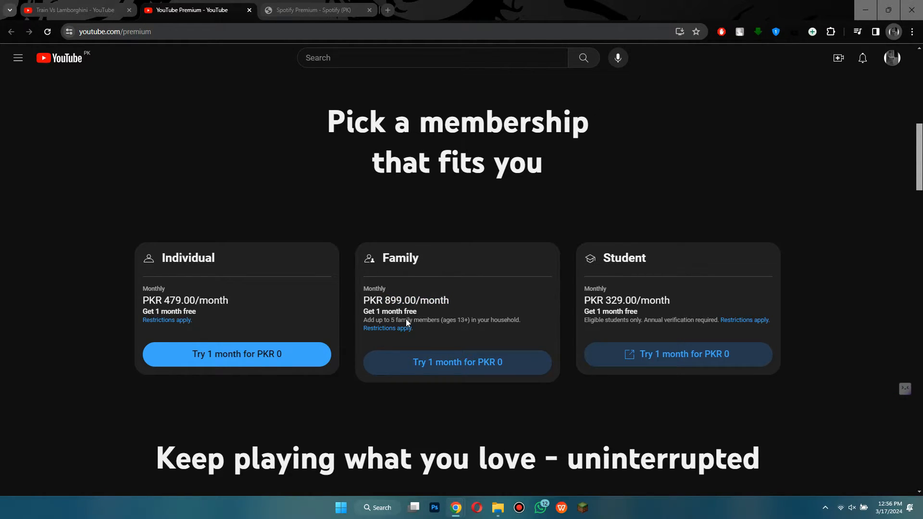
pyautogui.moveTo(437, 321)
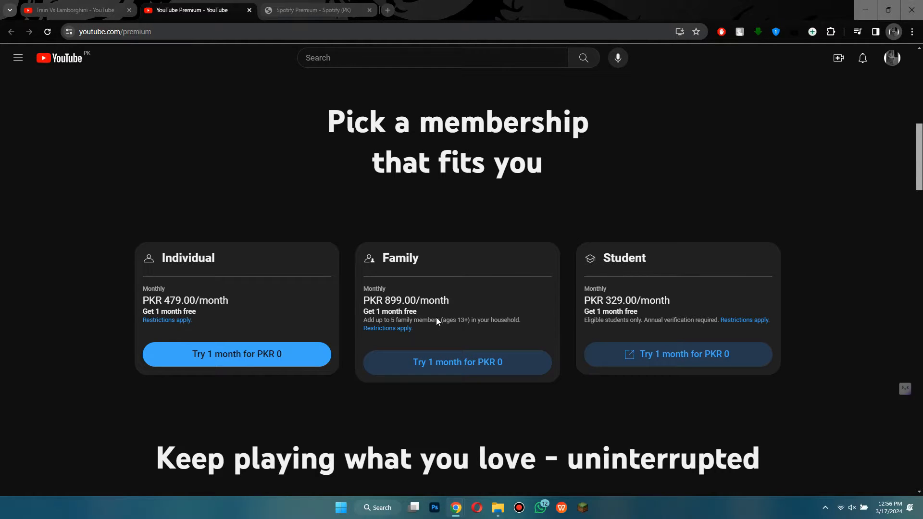
pyautogui.moveTo(452, 251)
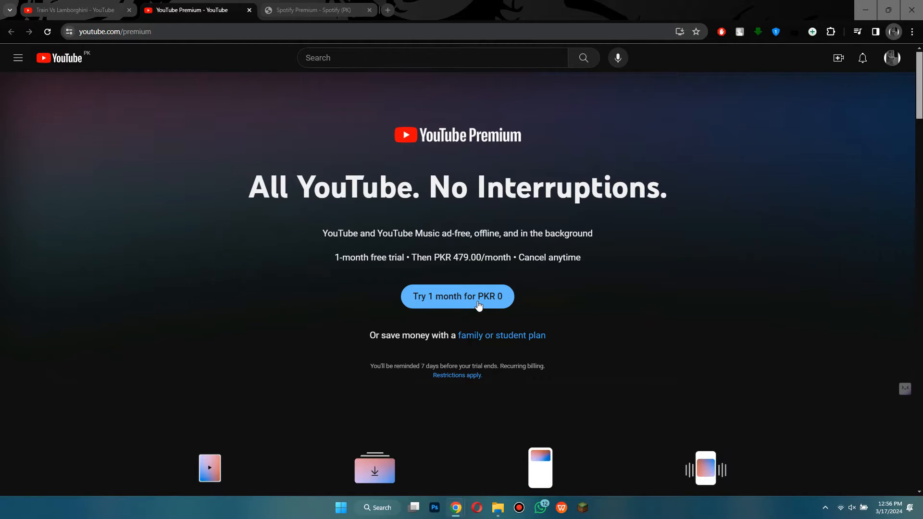
# Step: Start the 'Try 1 month for PKR 0' trial and confirm the Individual plan
pyautogui.click(457, 296)
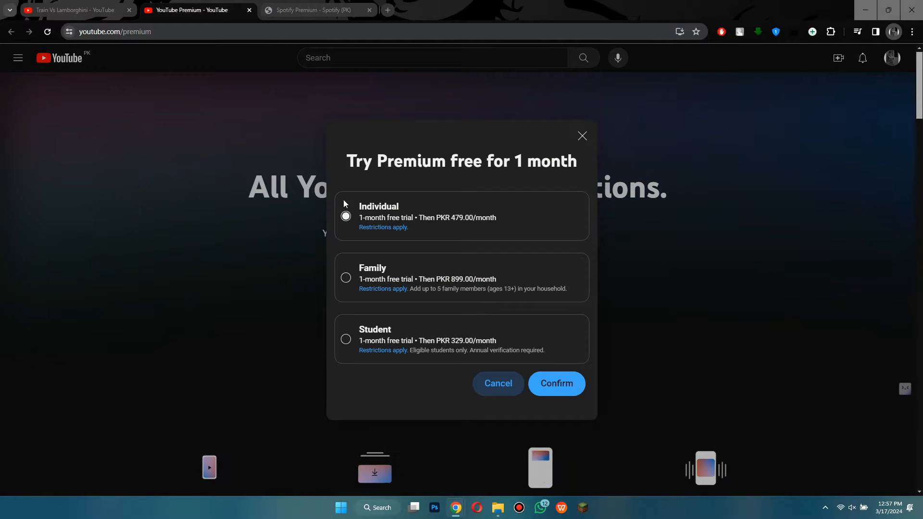
pyautogui.moveTo(416, 272)
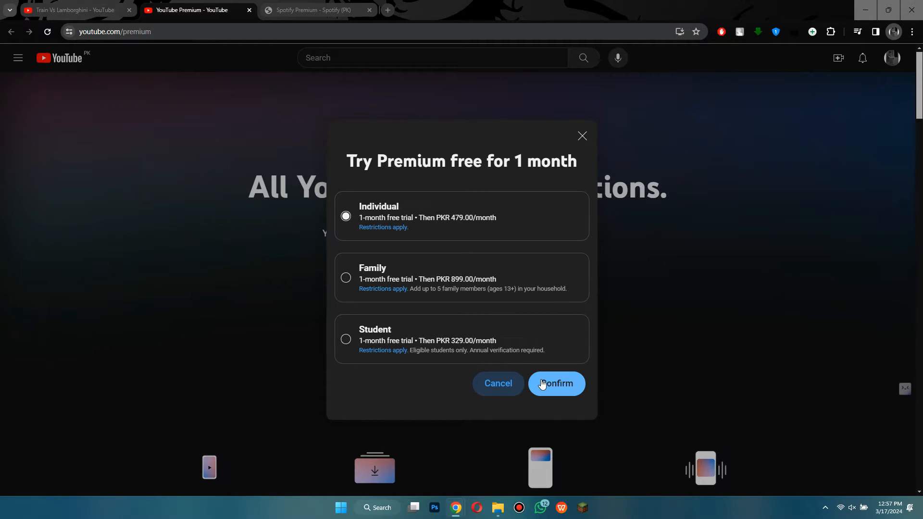
pyautogui.click(555, 383)
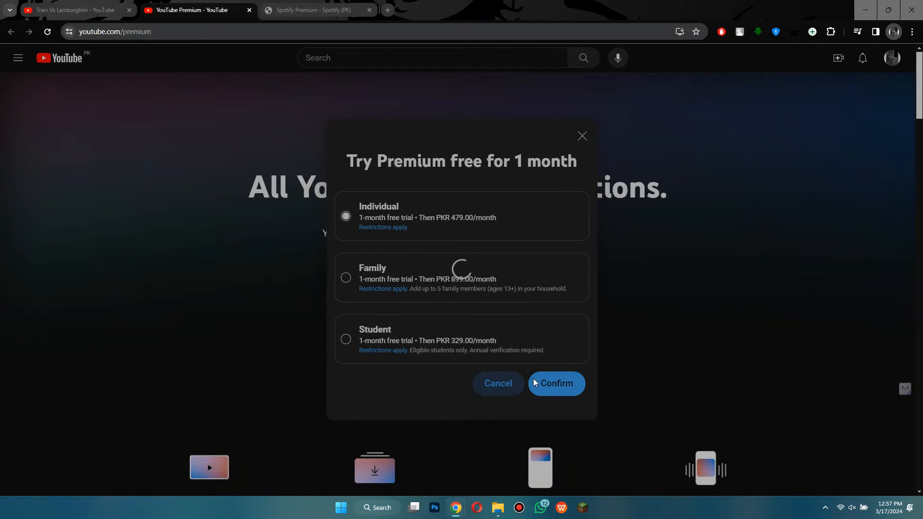
pyautogui.click(555, 383)
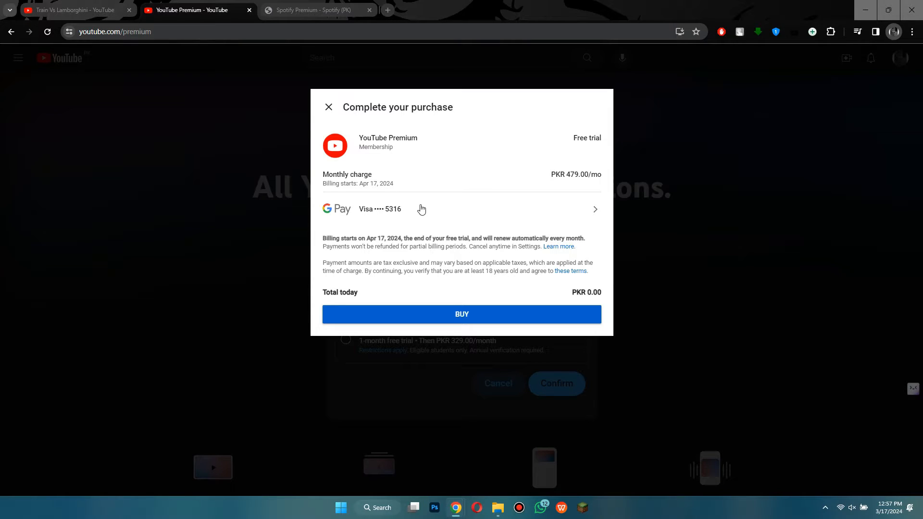
pyautogui.moveTo(422, 210)
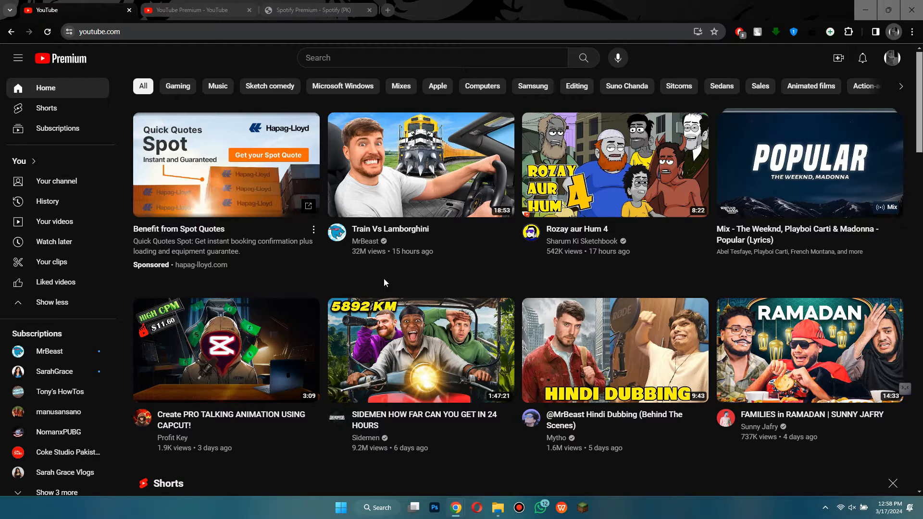
pyautogui.moveTo(892, 58)
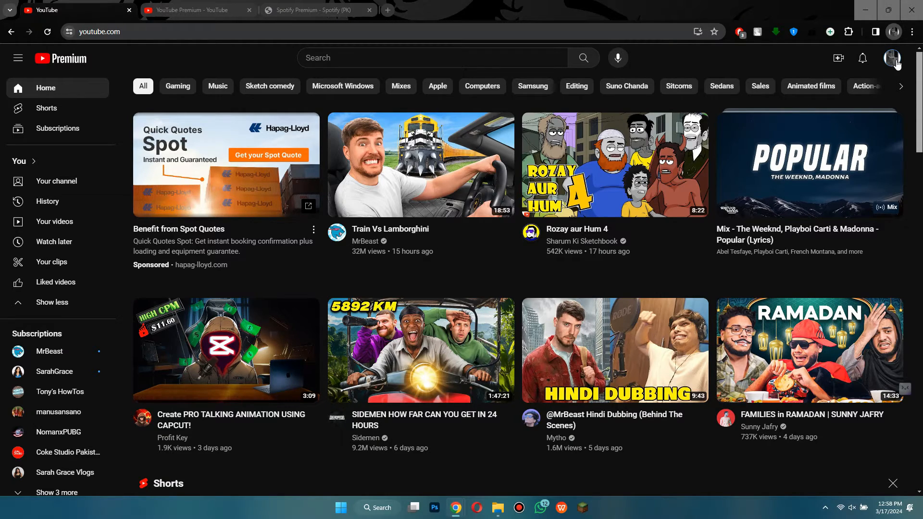
# Step: Open the profile menu from the Premium-branded YouTube home page
pyautogui.click(892, 58)
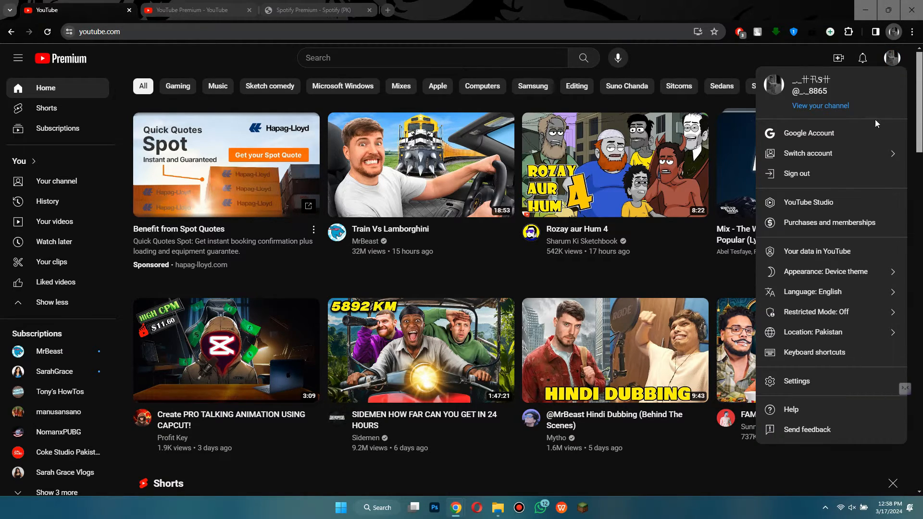
pyautogui.moveTo(829, 223)
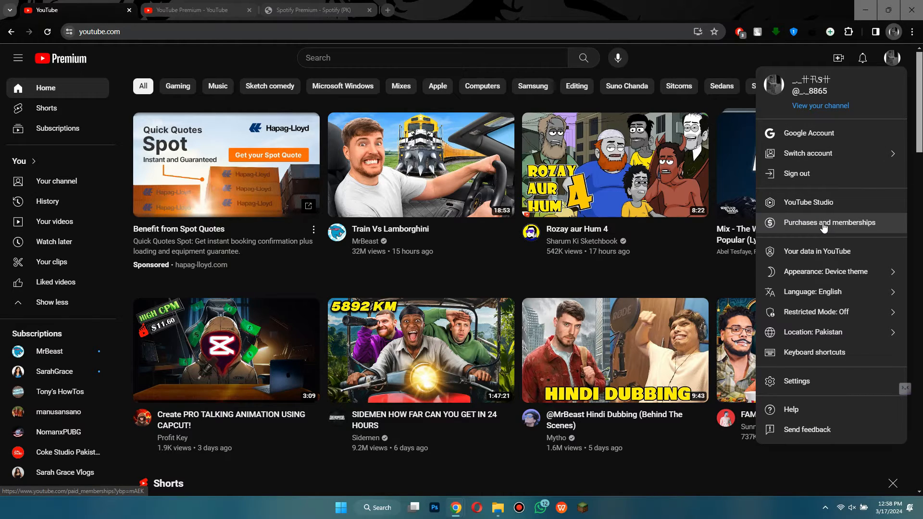
# Step: Go to Purchases and memberships to see the Premium and Music offers
pyautogui.click(829, 223)
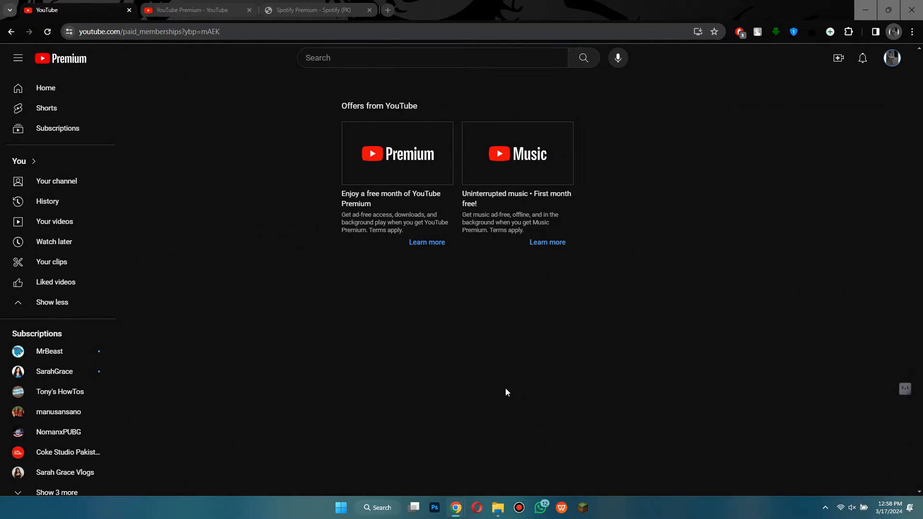
pyautogui.moveTo(412, 292)
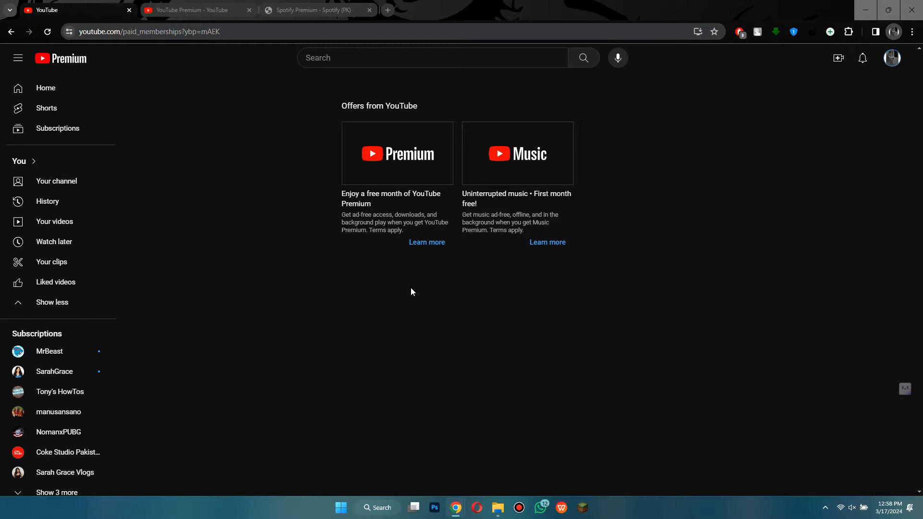
pyautogui.moveTo(371, 189)
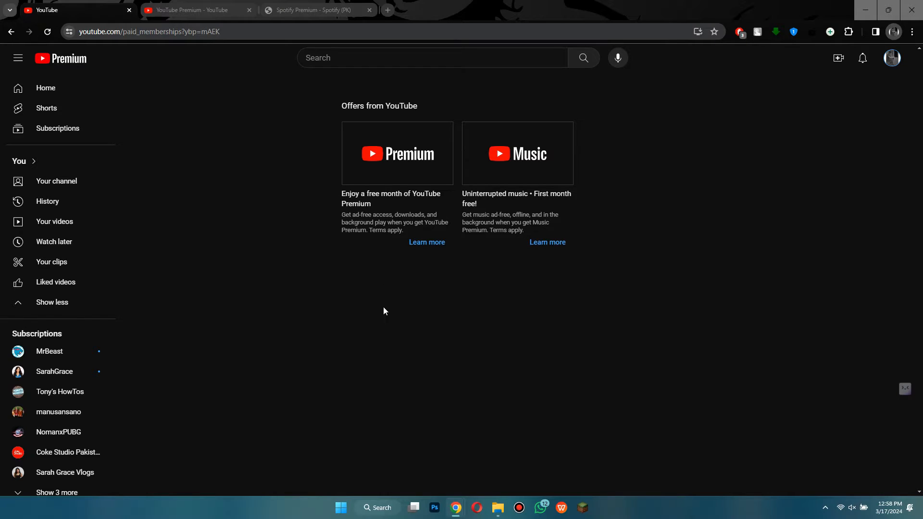
pyautogui.moveTo(305, 237)
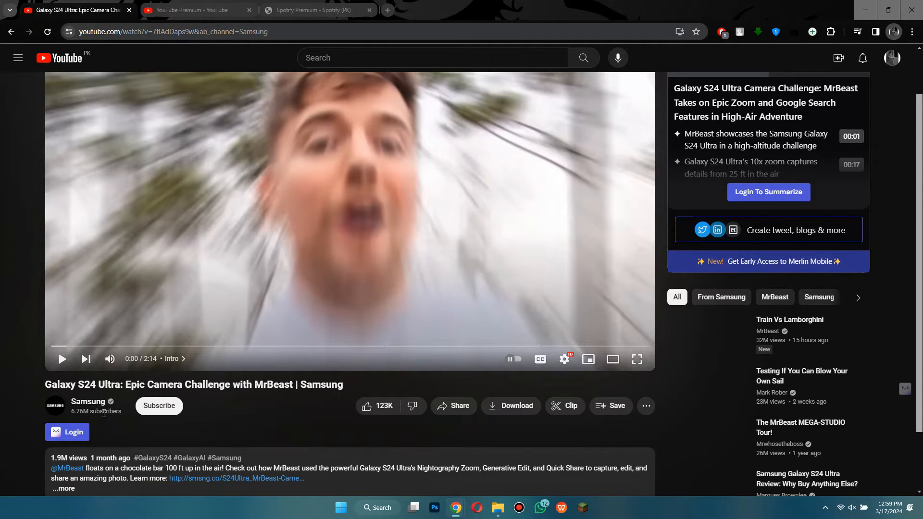
# Step: Check the download quality choices for the Galaxy S24 Ultra video
pyautogui.scroll(-3)
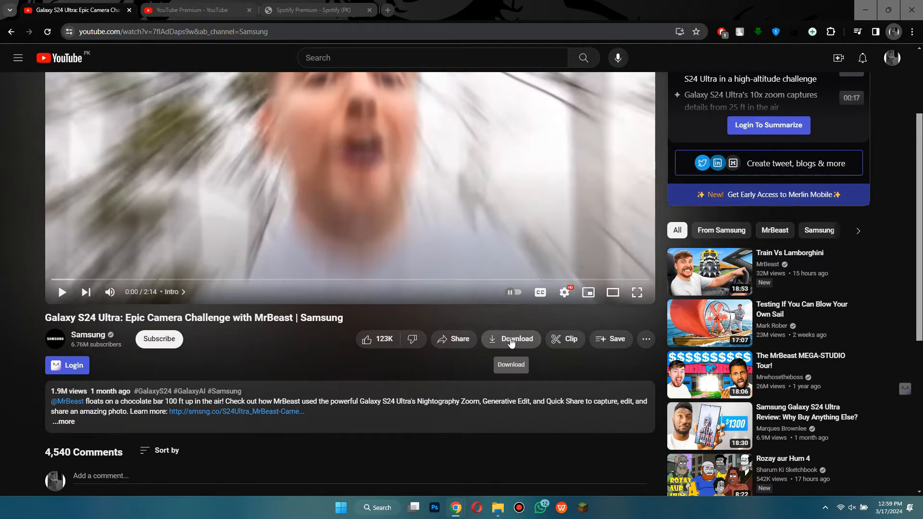
pyautogui.click(511, 338)
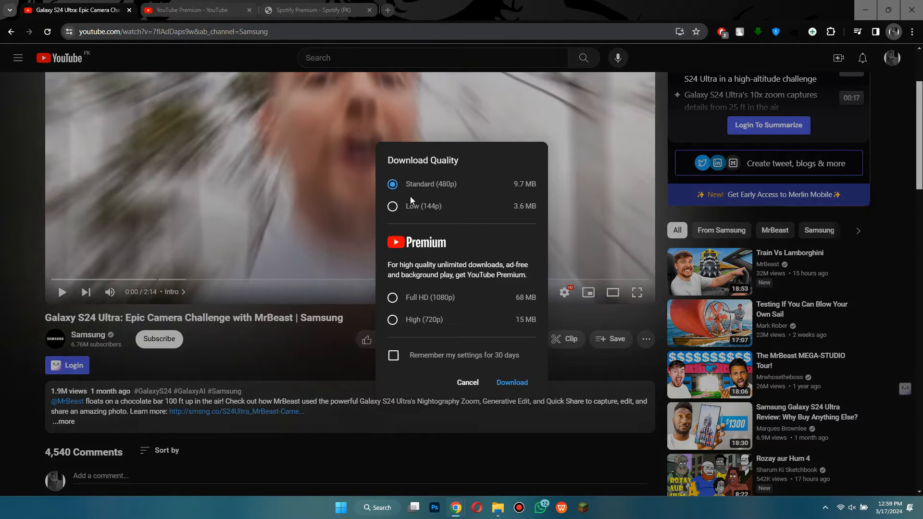
pyautogui.click(18, 58)
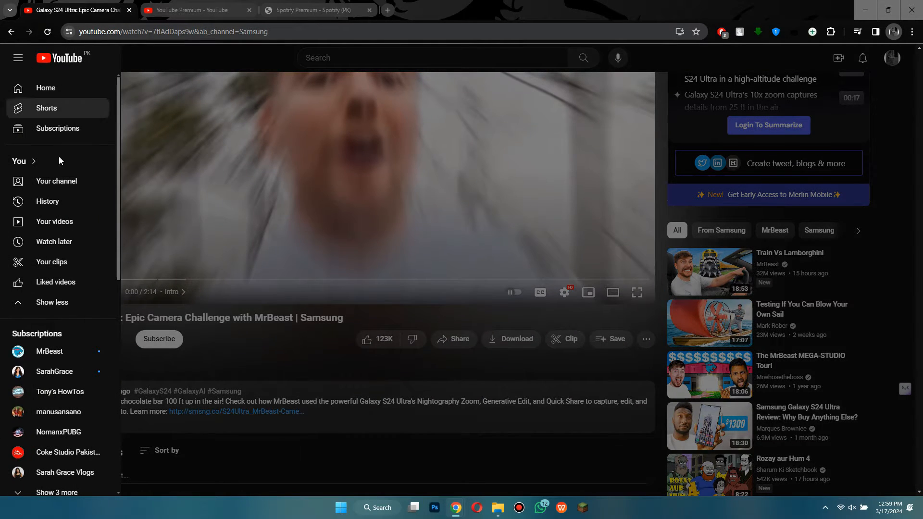
# Step: Browse the guide sidebar's You, Subscriptions and More from YouTube sections
pyautogui.scroll(3)
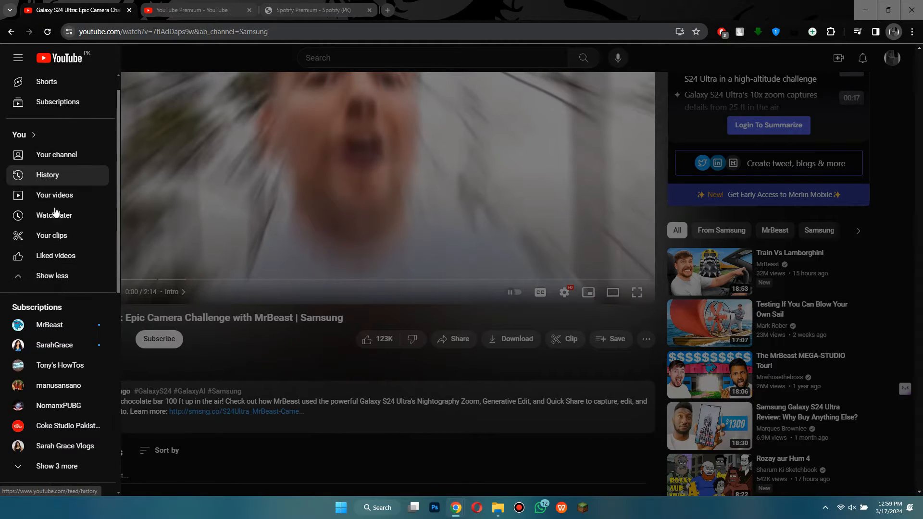
pyautogui.moveTo(288, 371)
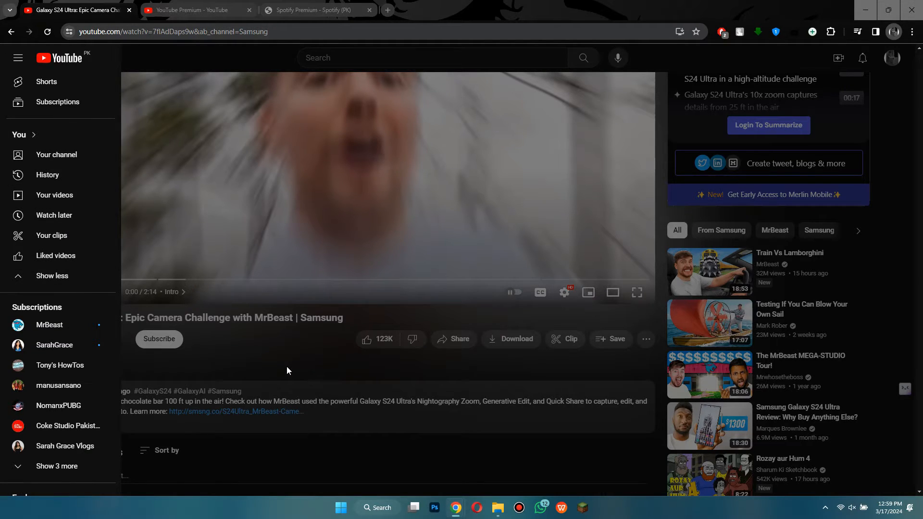
pyautogui.scroll(-3)
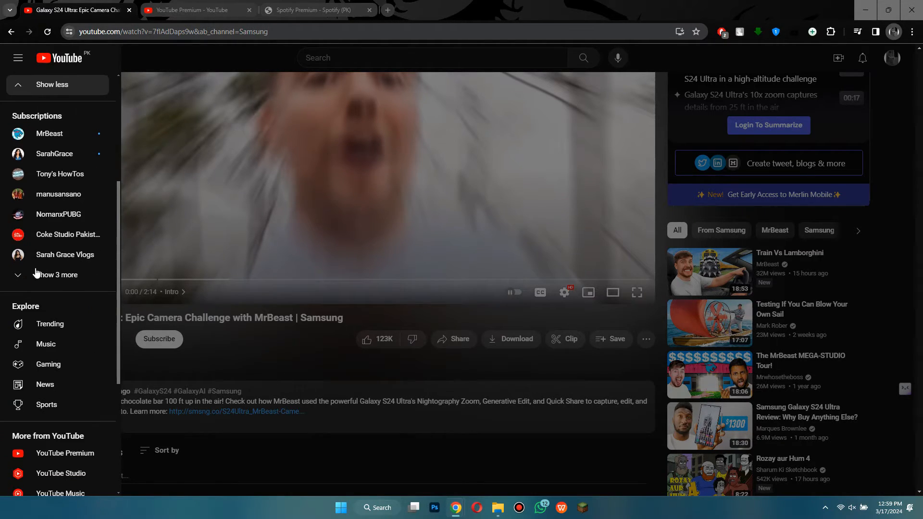
pyautogui.click(51, 84)
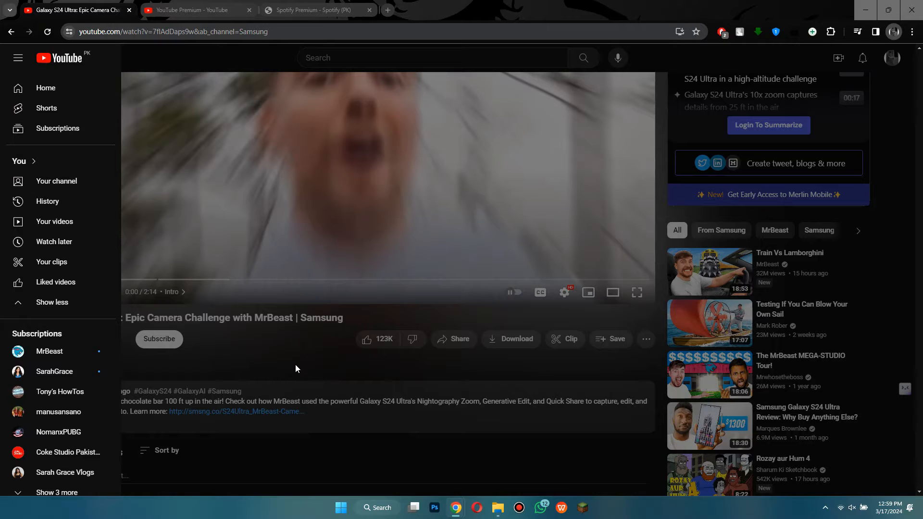
# Step: Pick Full HD (1080p) download quality for the Galaxy S24 Ultra video
pyautogui.click(509, 338)
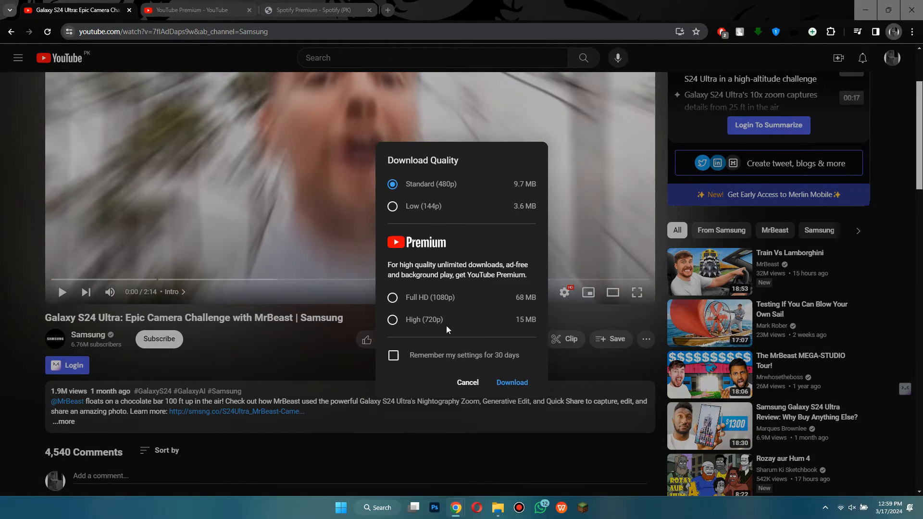
pyautogui.moveTo(447, 297)
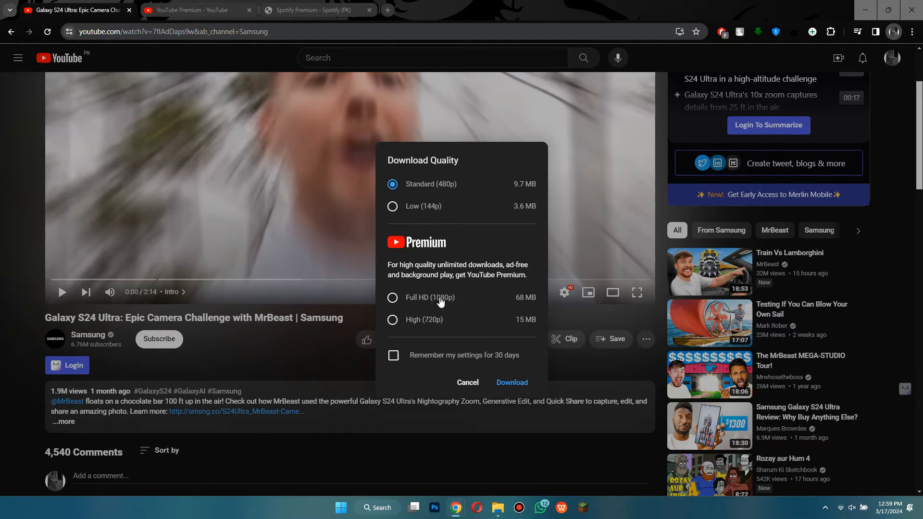
pyautogui.click(393, 298)
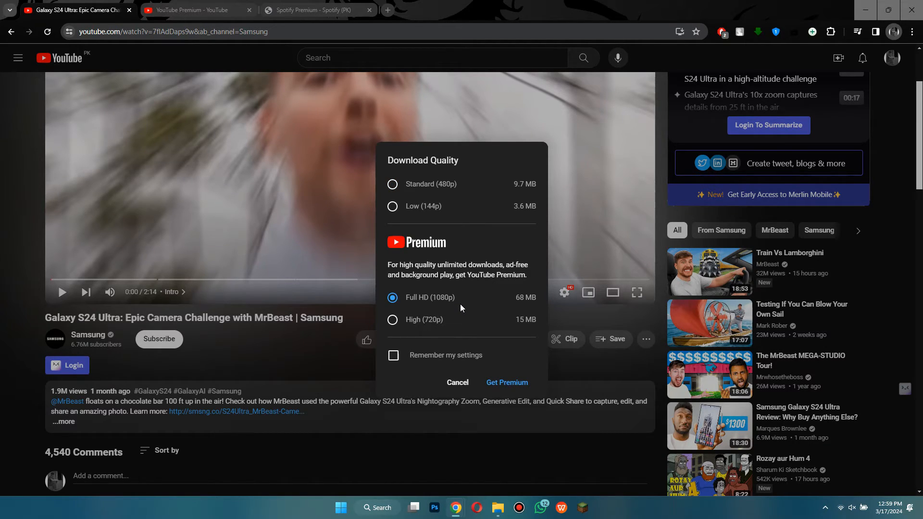
pyautogui.moveTo(485, 273)
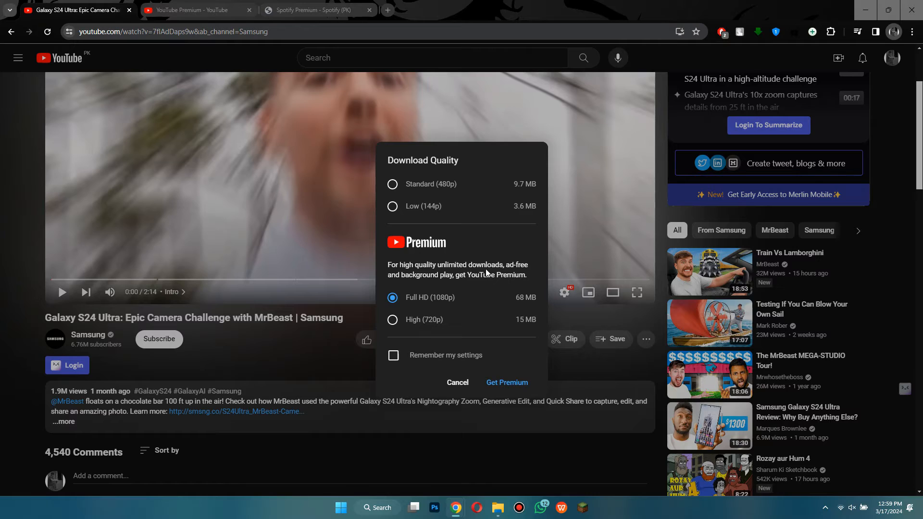
pyautogui.moveTo(360, 375)
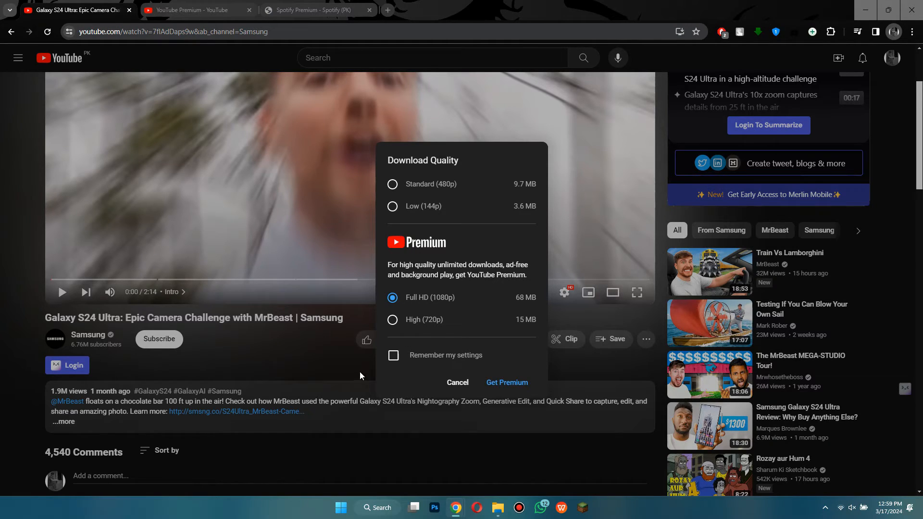
pyautogui.moveTo(435, 307)
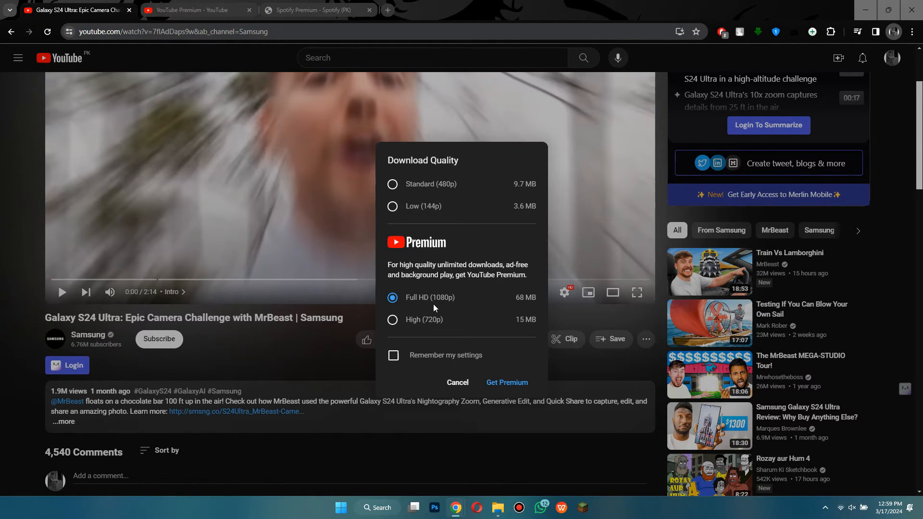
pyautogui.click(392, 183)
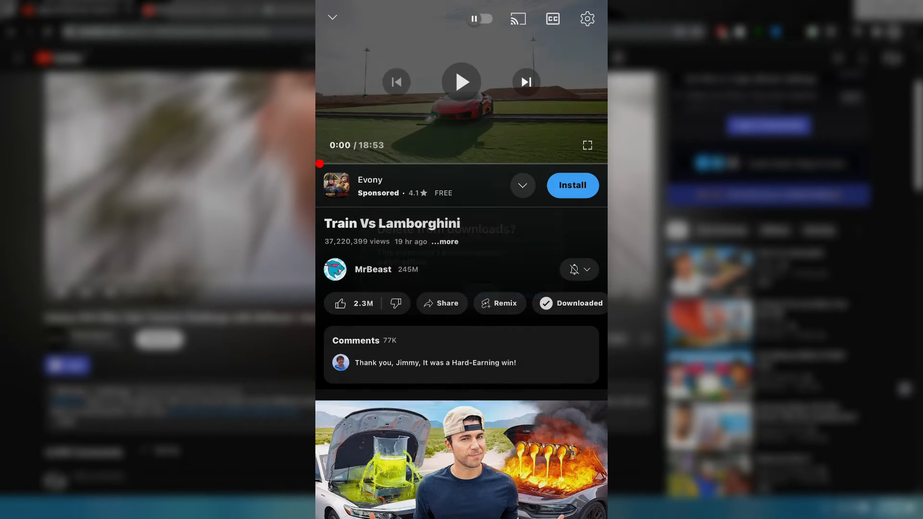
# Step: Minimize Train Vs Lamborghini and open Downloads from the You tab, showing one video
pyautogui.click(332, 18)
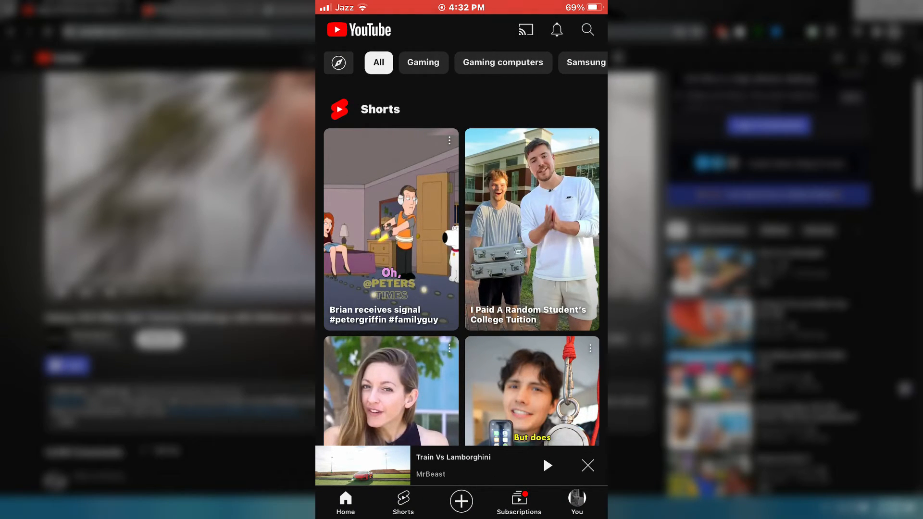
pyautogui.click(575, 501)
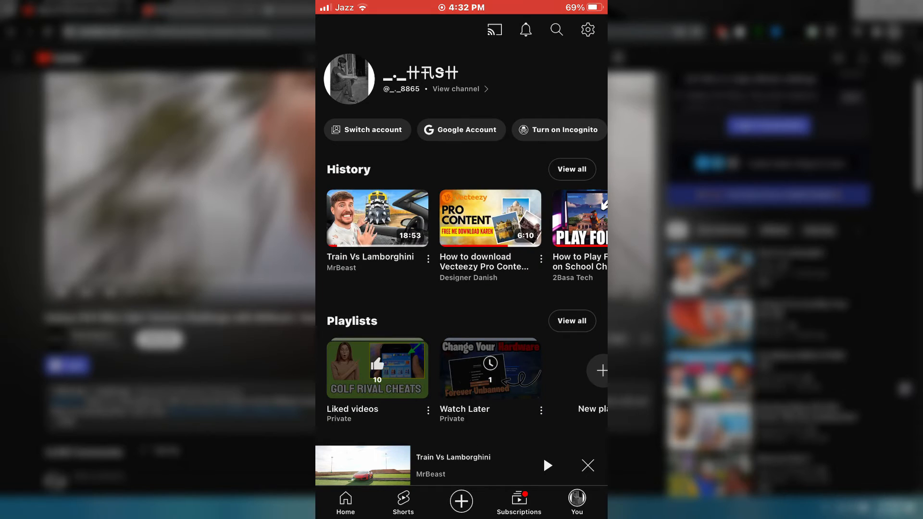
pyautogui.scroll(-3)
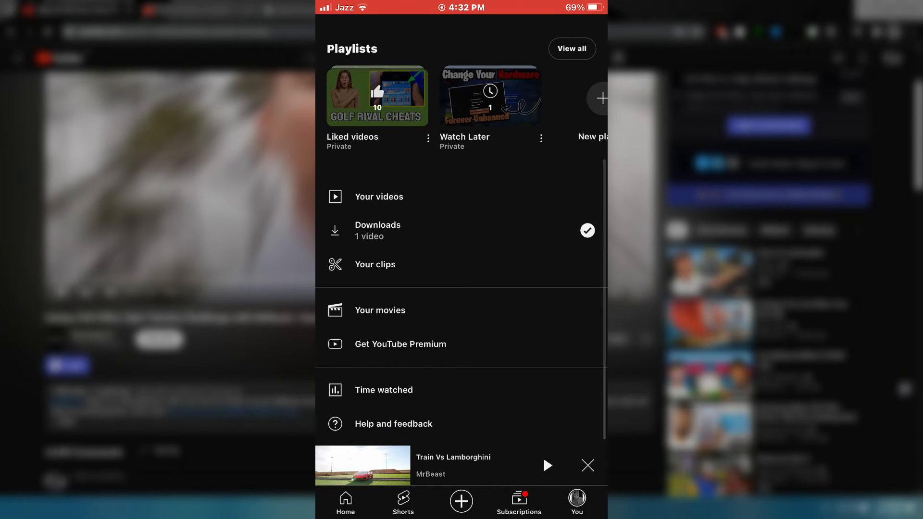
pyautogui.click(377, 230)
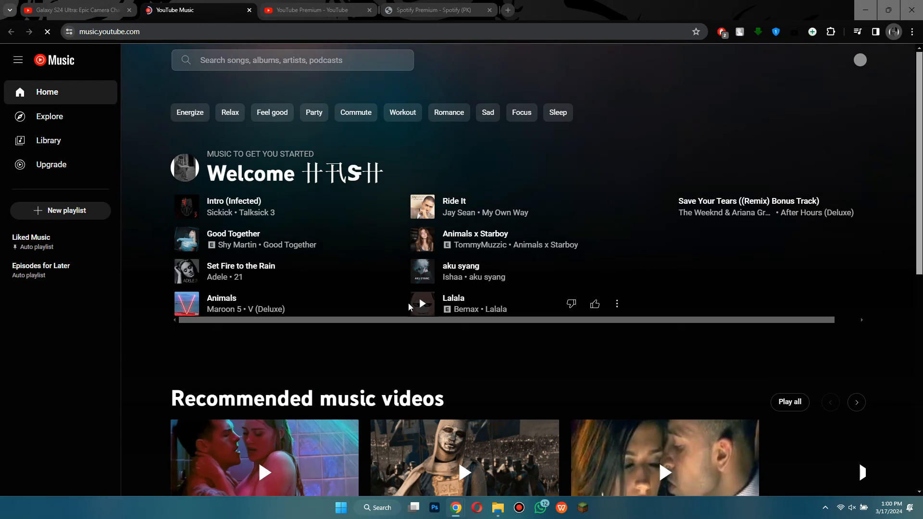
# Step: Scroll through the YouTube Music web home page's quick picks and releases
pyautogui.scroll(-3)
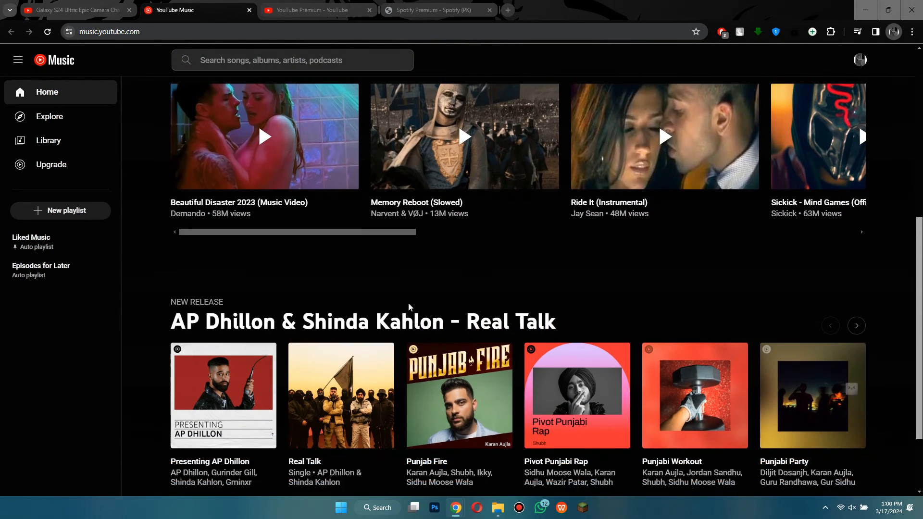
pyautogui.scroll(3)
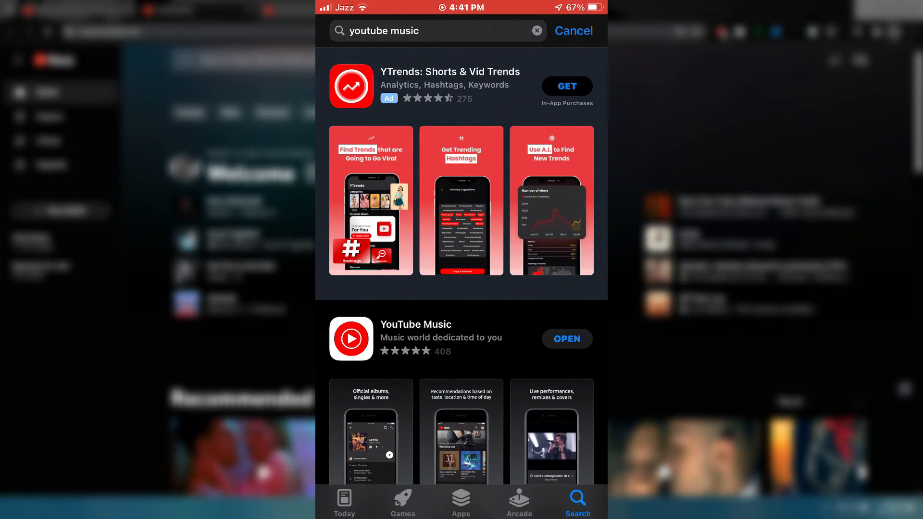
# Step: Open YouTube Music from the App Store and browse its home feed playlists
pyautogui.click(415, 339)
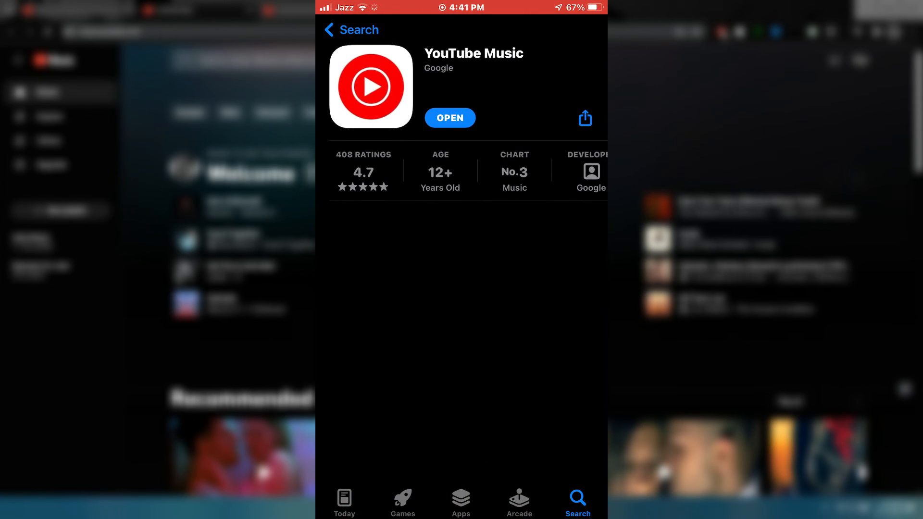
pyautogui.click(449, 118)
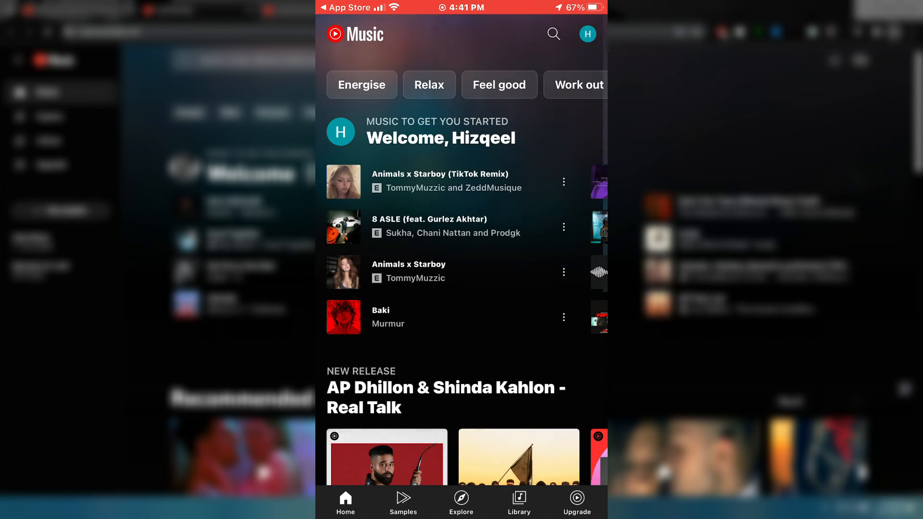
pyautogui.scroll(-3)
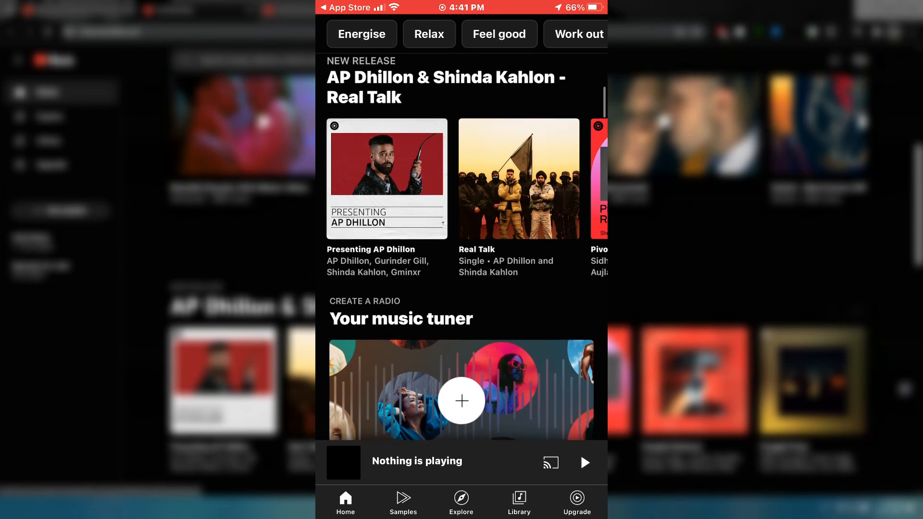
pyautogui.scroll(-3)
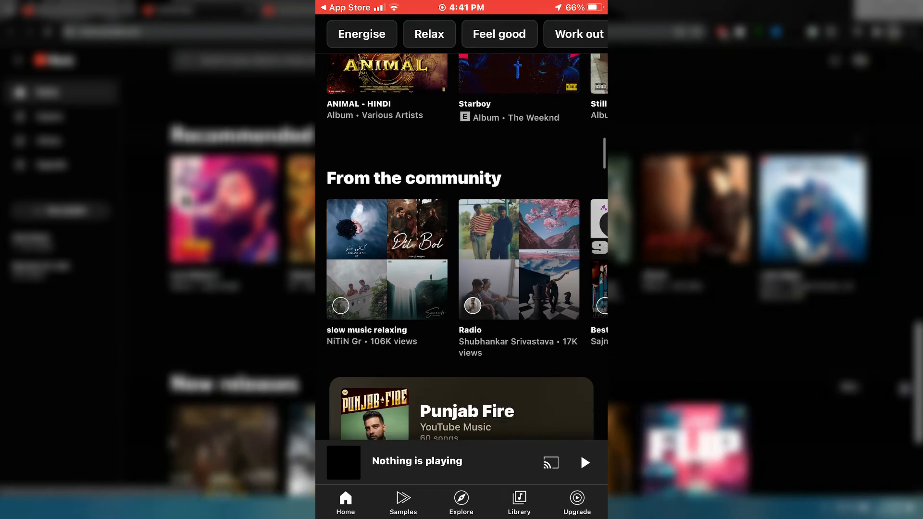
pyautogui.click(466, 411)
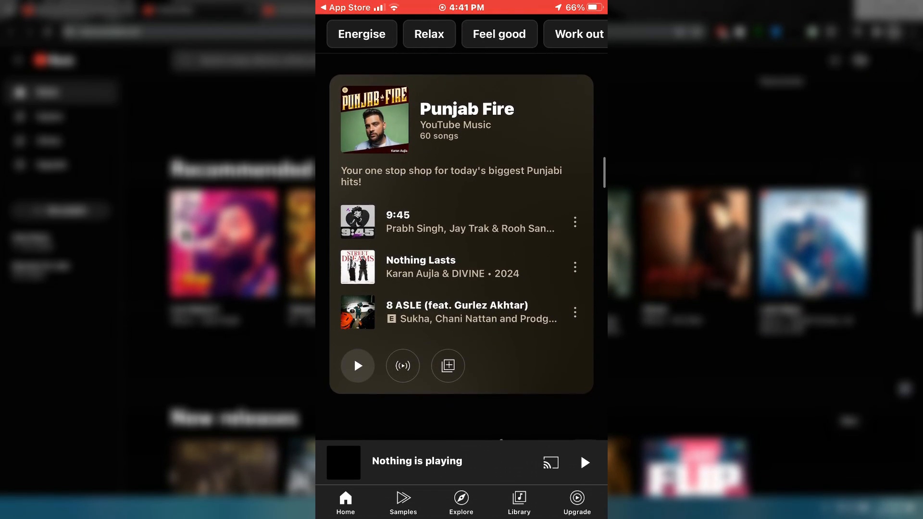
pyautogui.scroll(3)
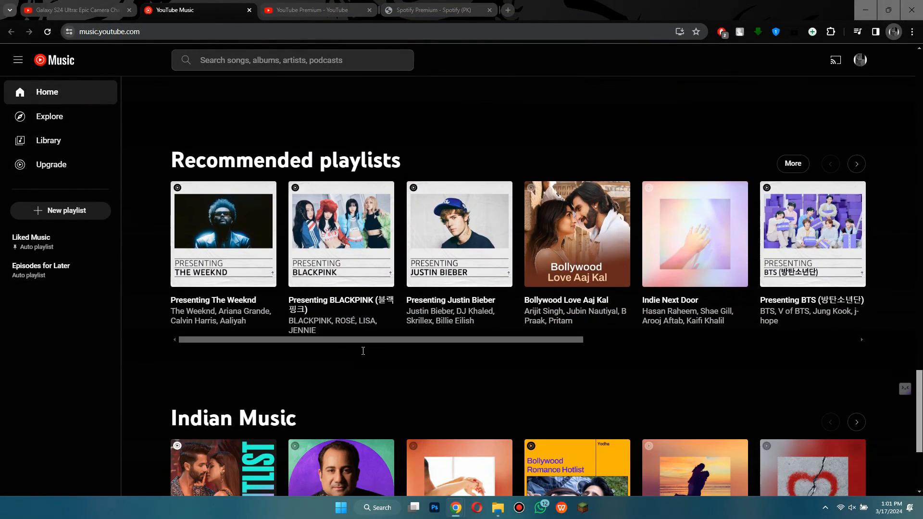
pyautogui.scroll(-3)
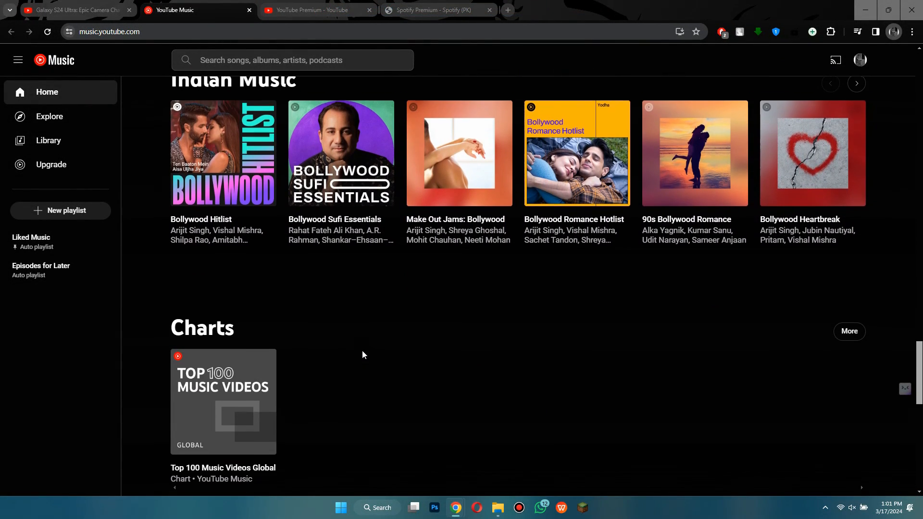
pyautogui.scroll(3)
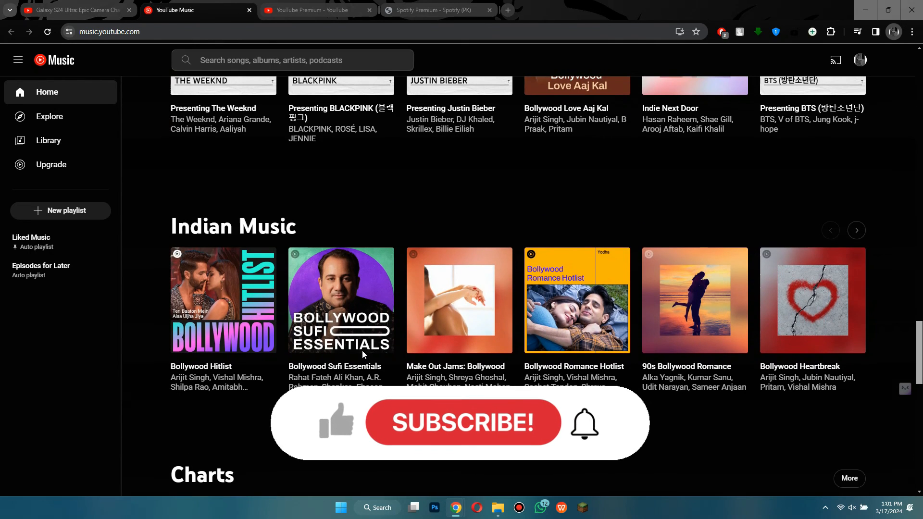
pyautogui.scroll(3)
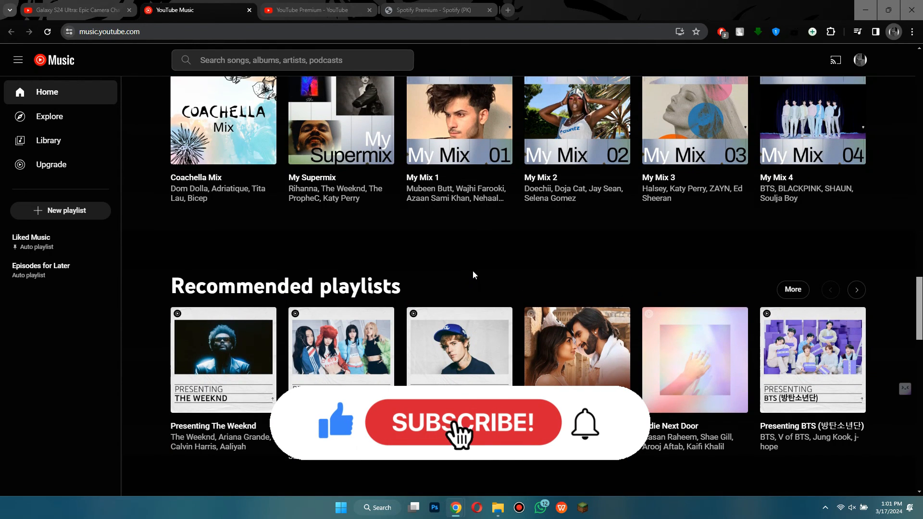
pyautogui.scroll(3)
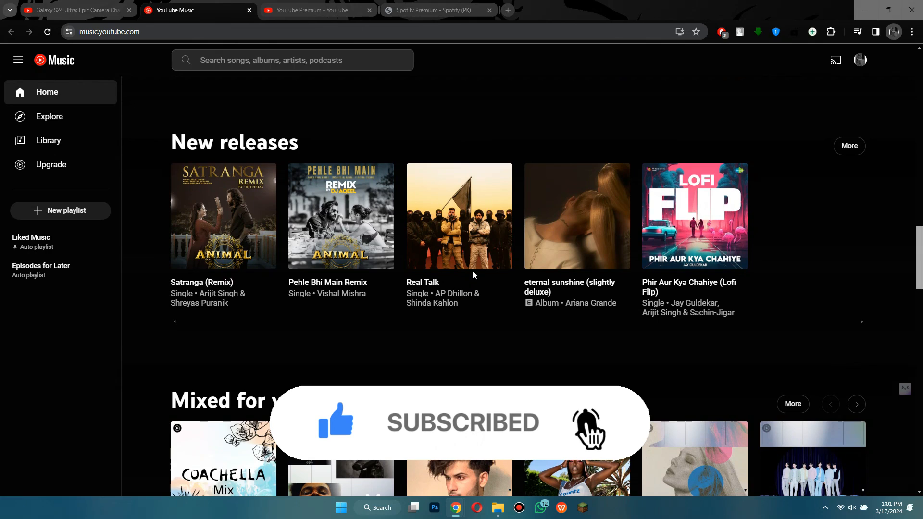